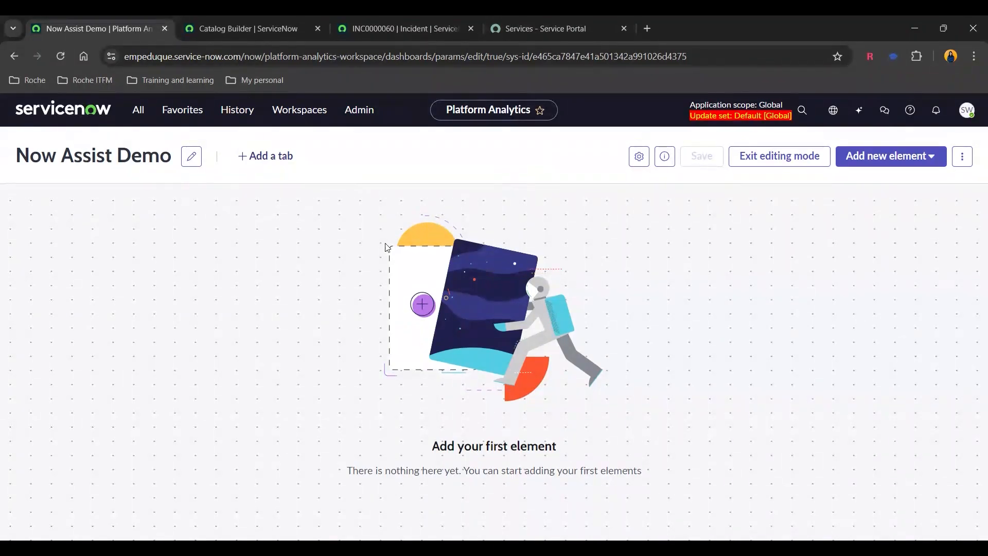
mouse_move(858, 110)
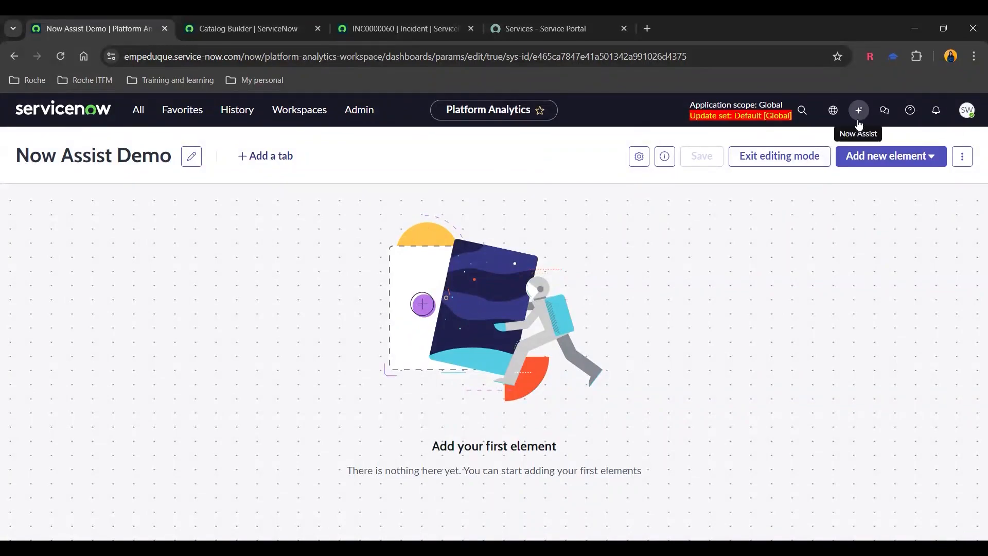
- Bring up Now Assist from the header and pin it beside the Now Assist Demo dashboard
click(859, 110)
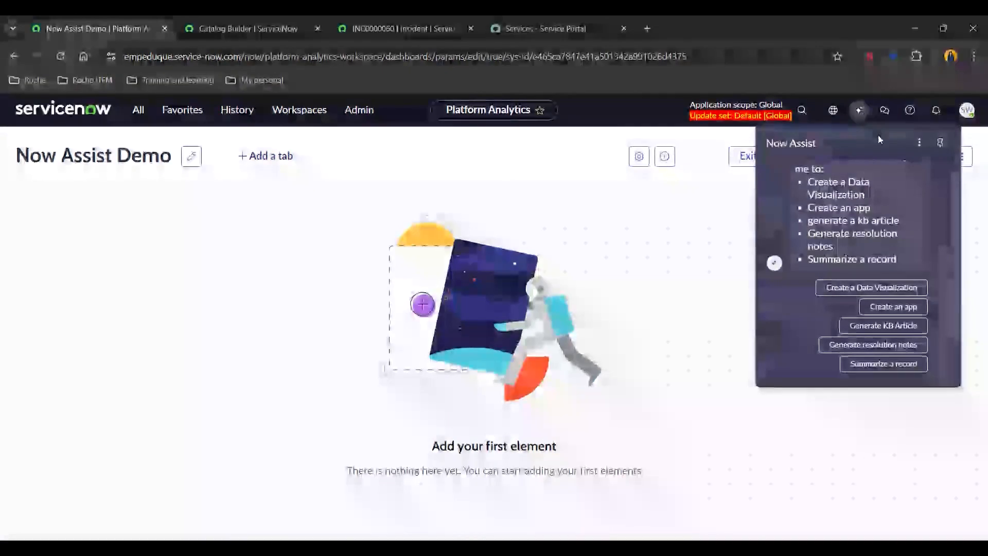
click(940, 142)
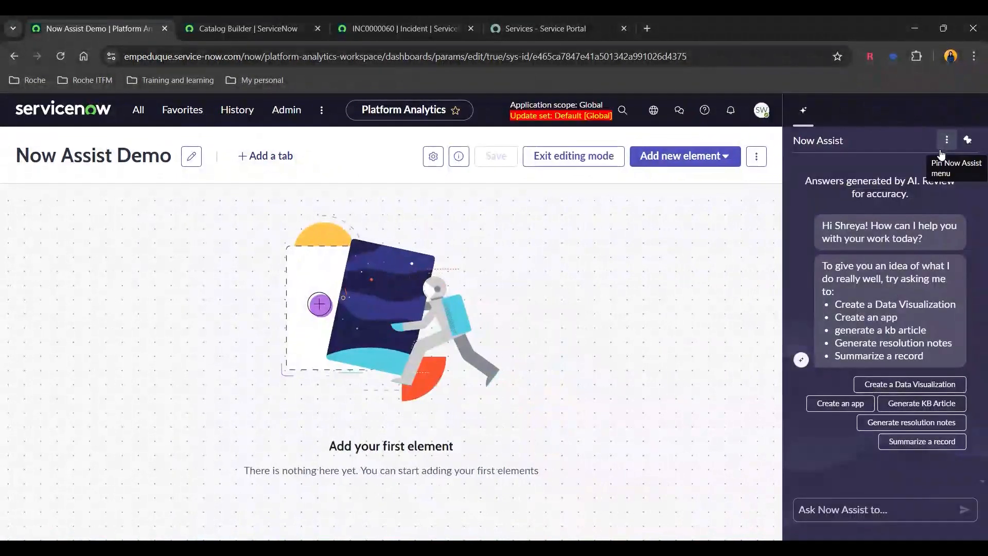
mouse_move(835, 384)
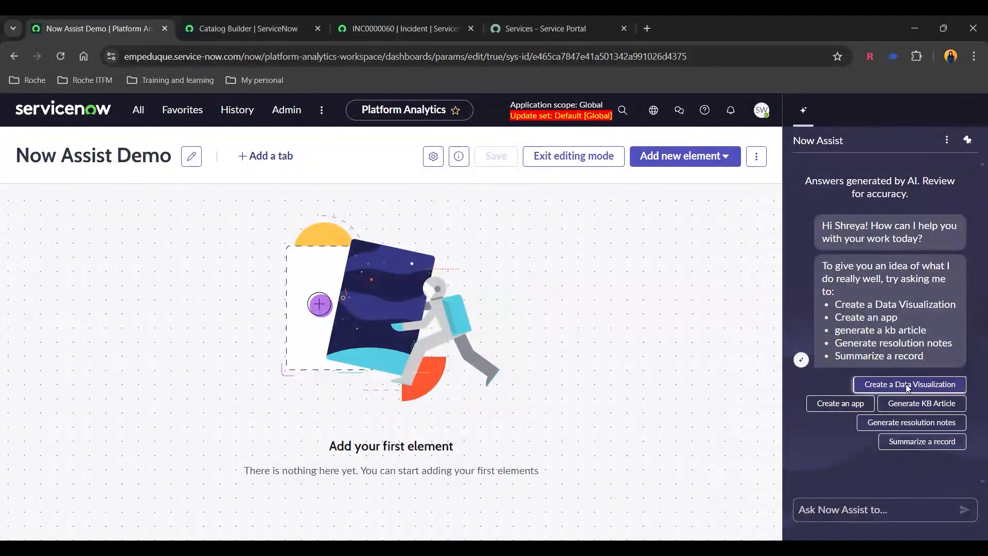
- Request 'Number of problems created per quarter' and add the generated column chart to the dashboard
click(909, 384)
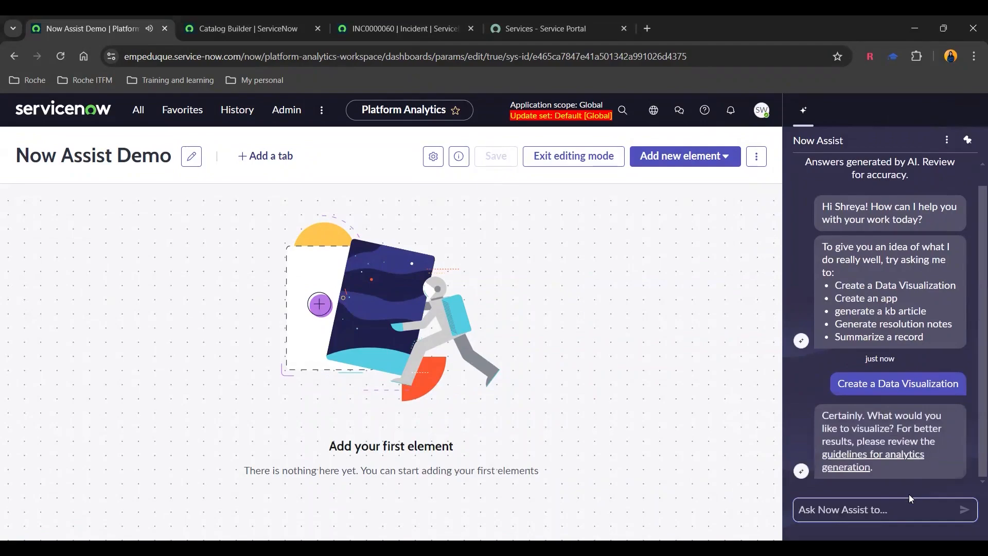
text(Number of problems created per quarter)
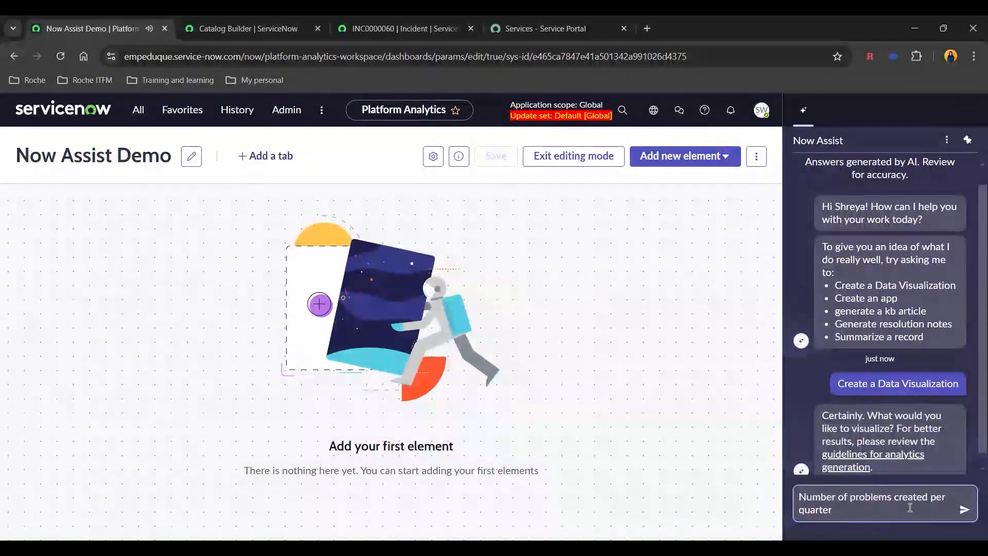
click(964, 509)
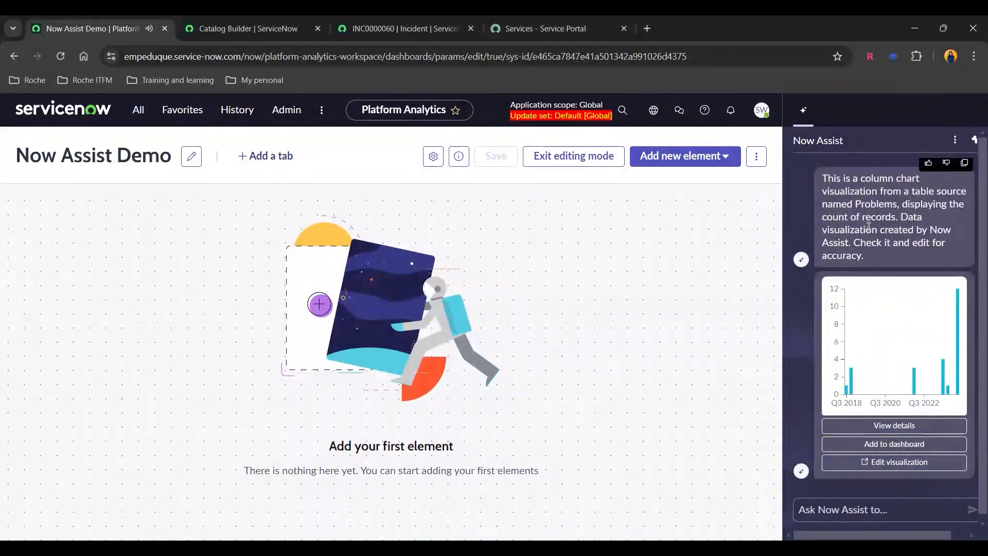
mouse_move(894, 425)
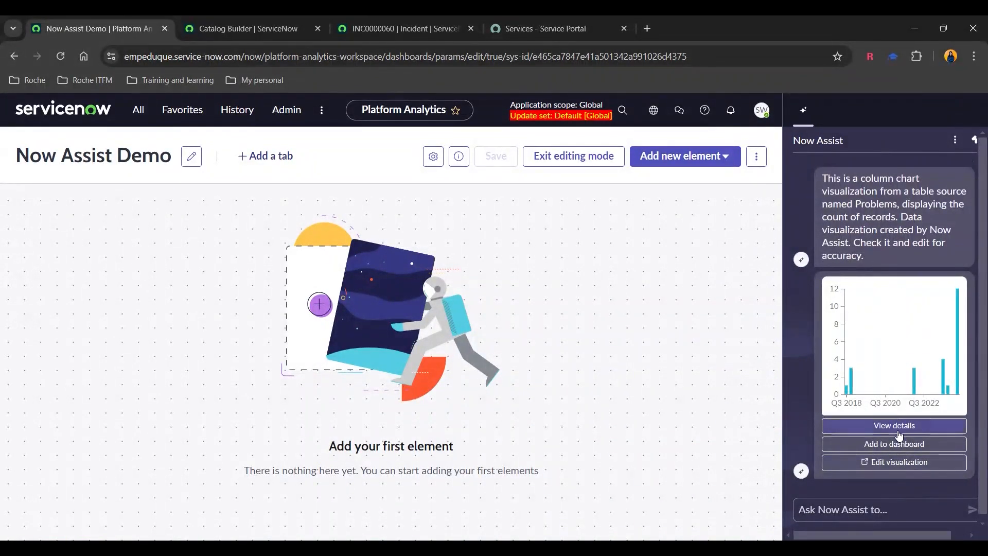
click(893, 443)
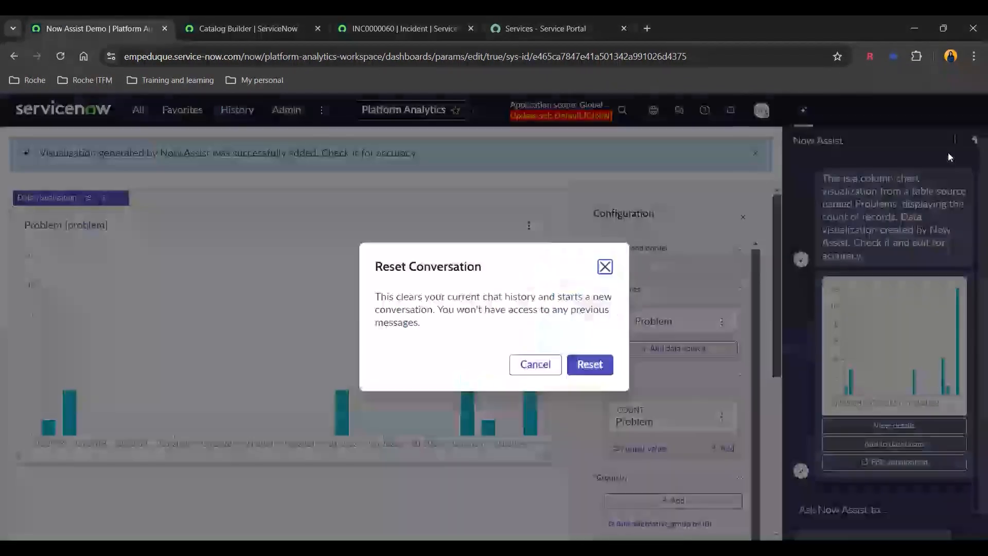
- Reset the conversation and add the knowledge-articles-by-knowledge-base pie chart to the dashboard
click(589, 365)
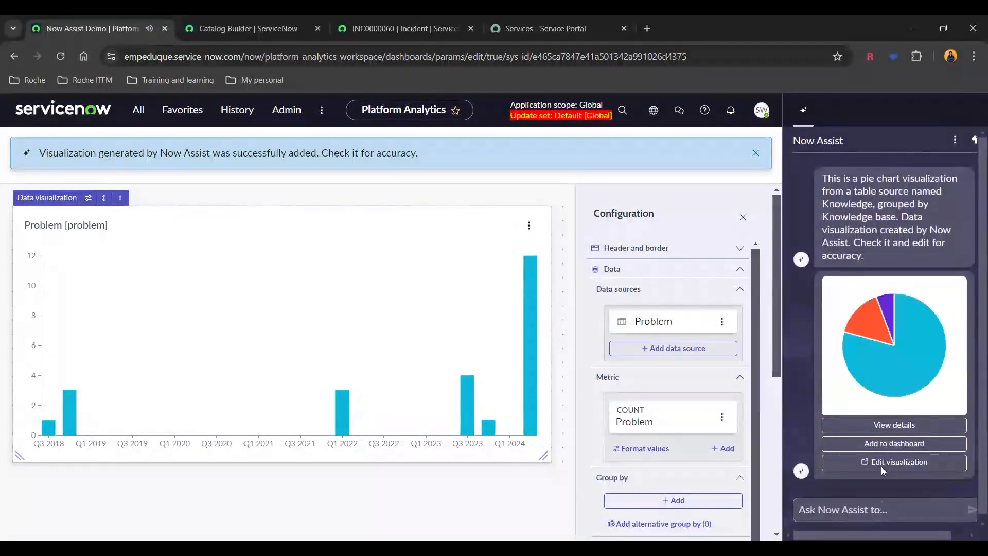
click(893, 443)
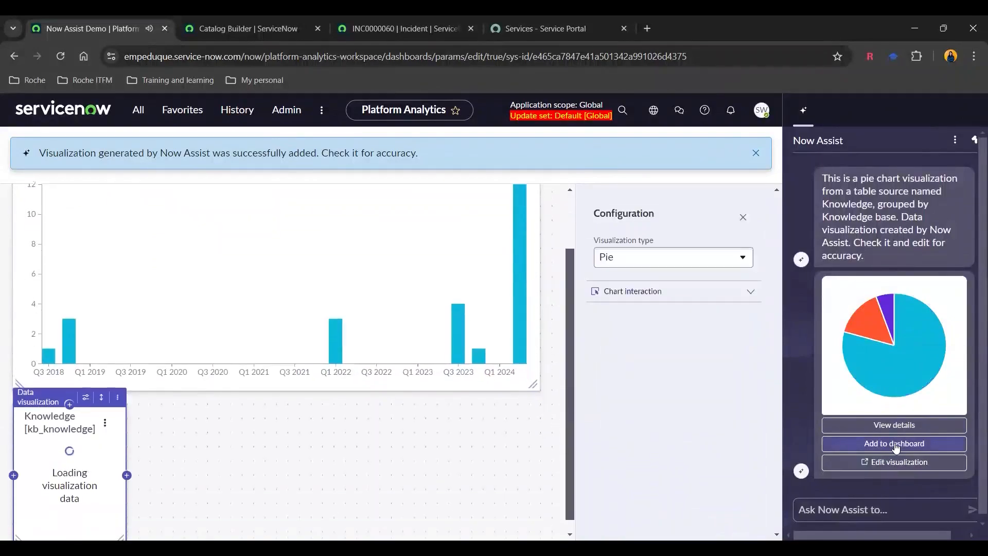
click(894, 443)
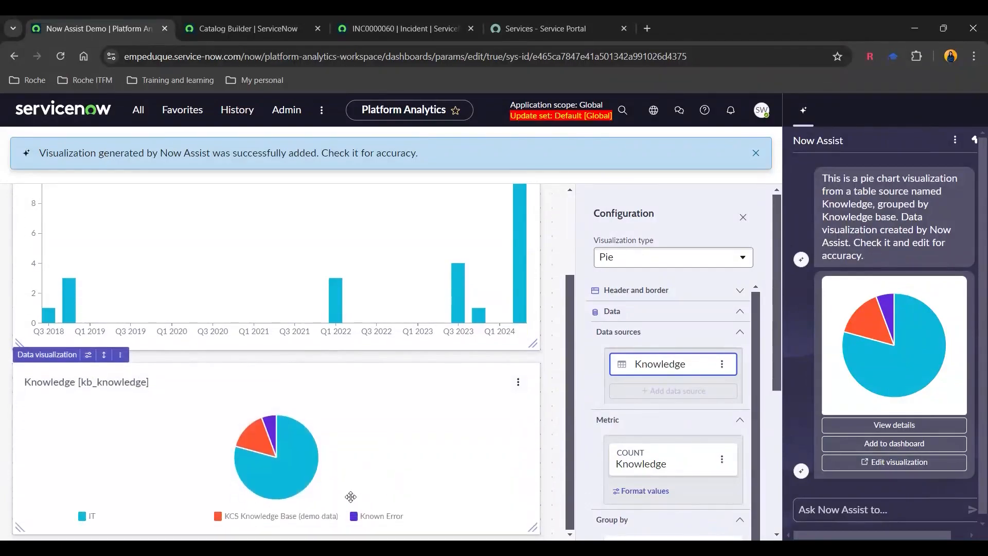
mouse_move(290, 517)
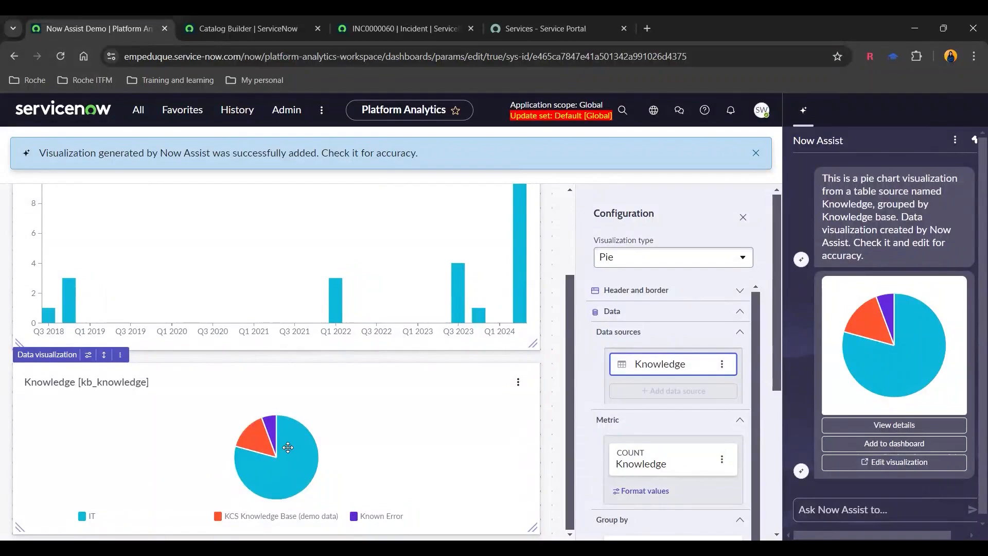
mouse_move(548, 458)
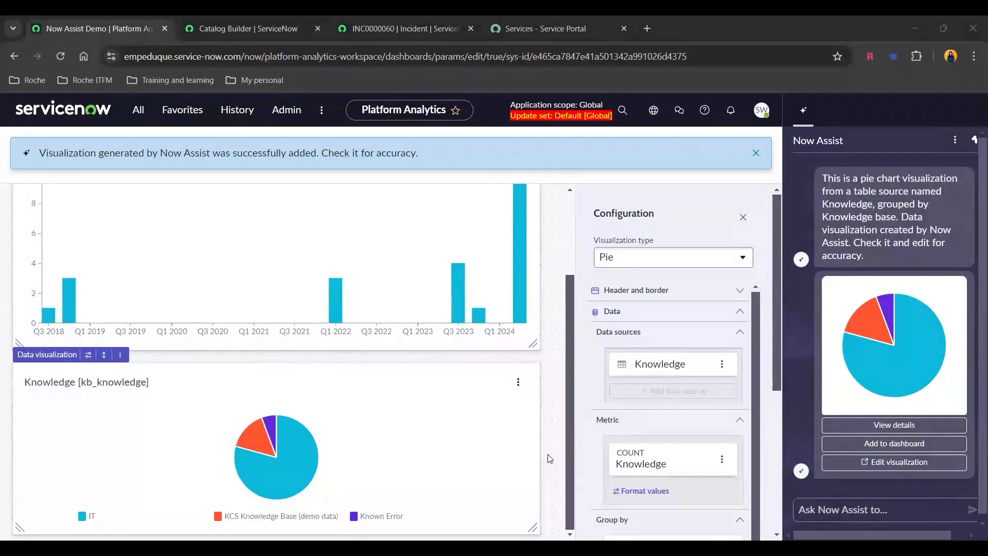
mouse_move(866, 357)
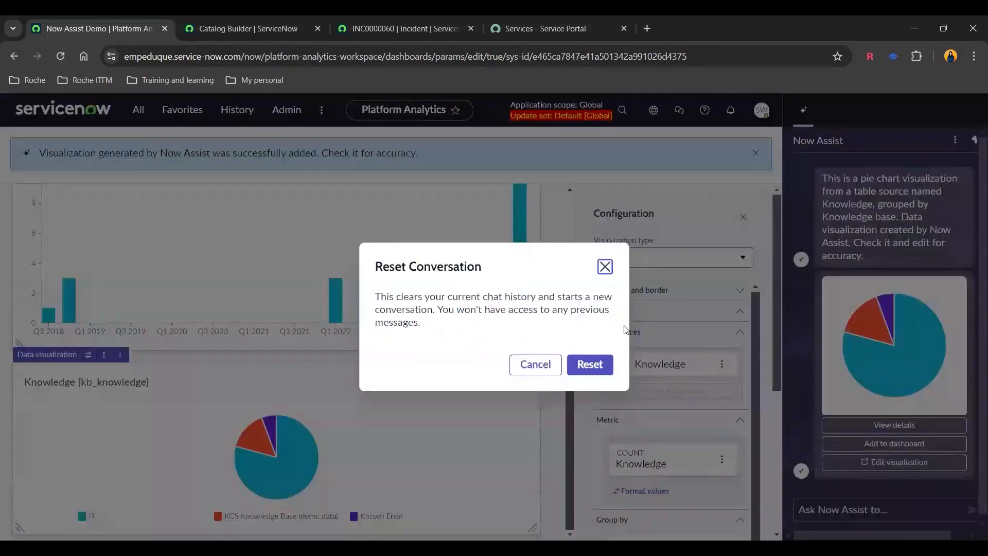
- Request 'List of All unassigned incidents created today', add the list, then head to Catalog Builder
click(589, 364)
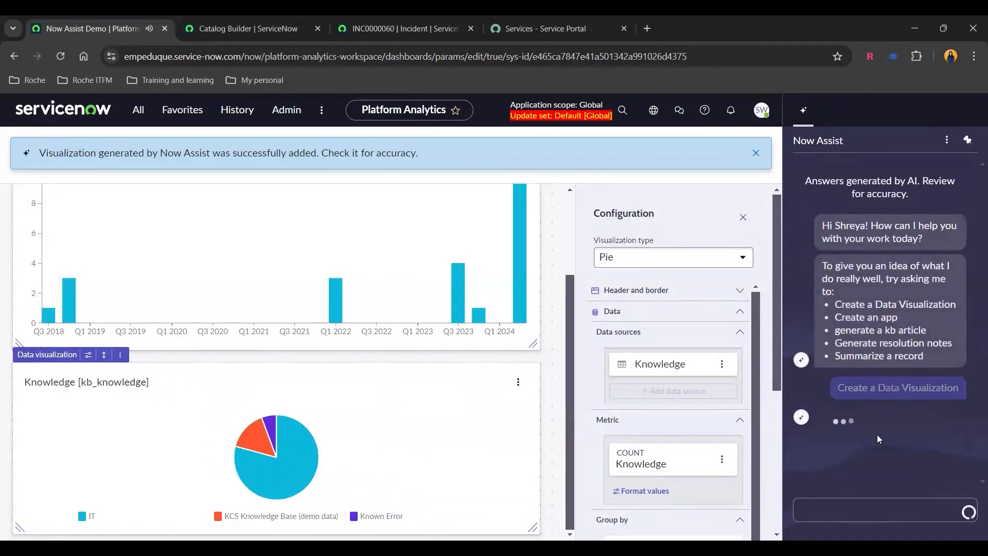
click(897, 388)
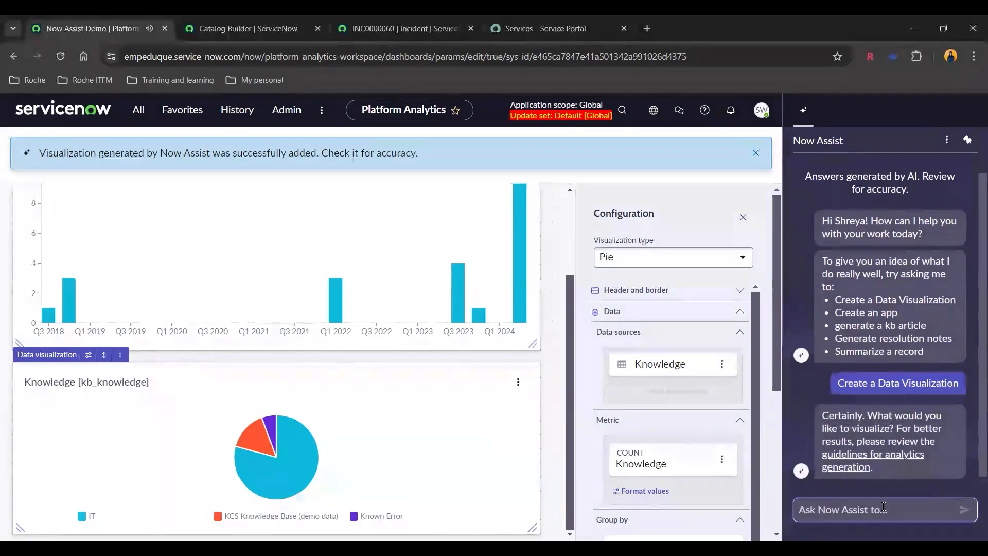
text(List of All unassigned incidents created today)
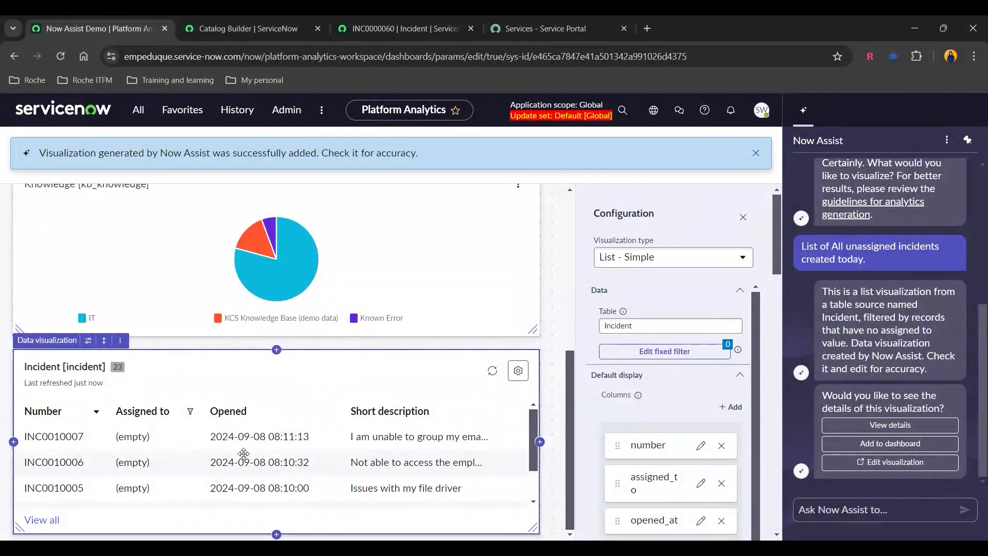
click(246, 29)
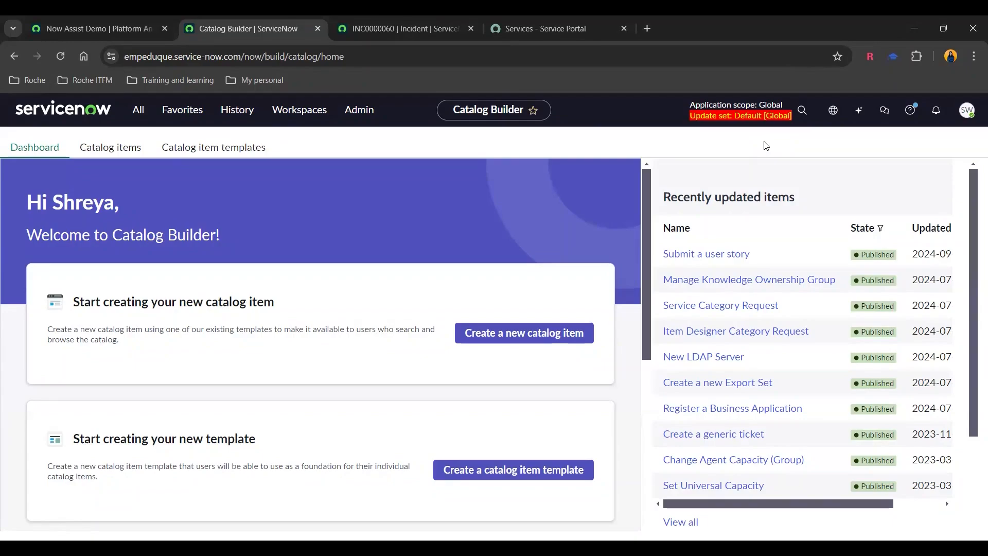
mouse_move(256, 235)
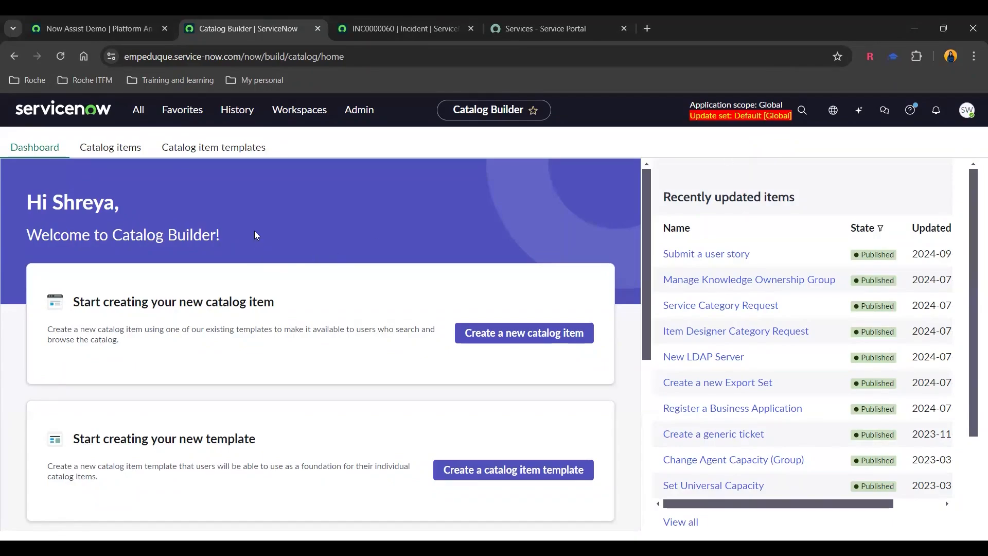
mouse_move(523, 332)
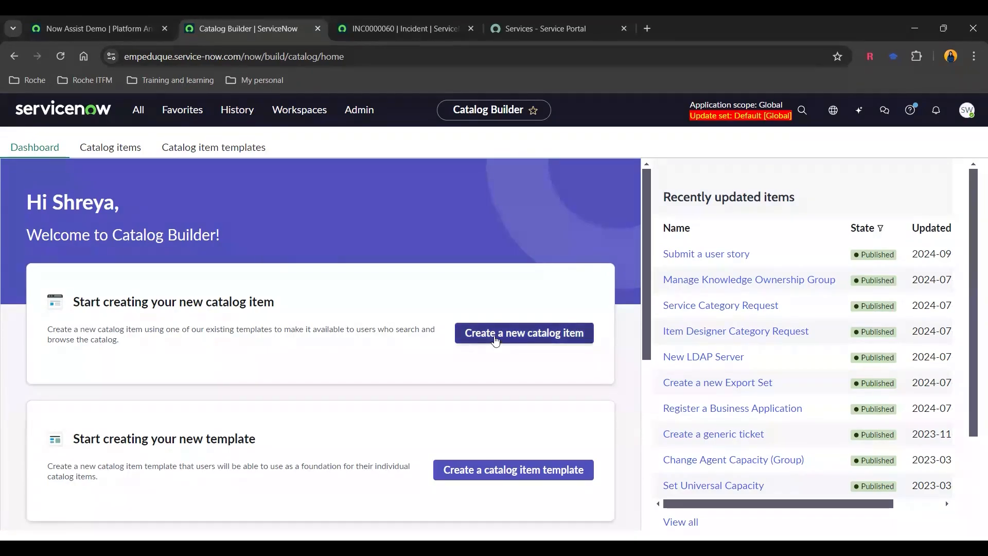
- Start a new catalog item from the 'Standard items in Service Catalog' template
click(522, 333)
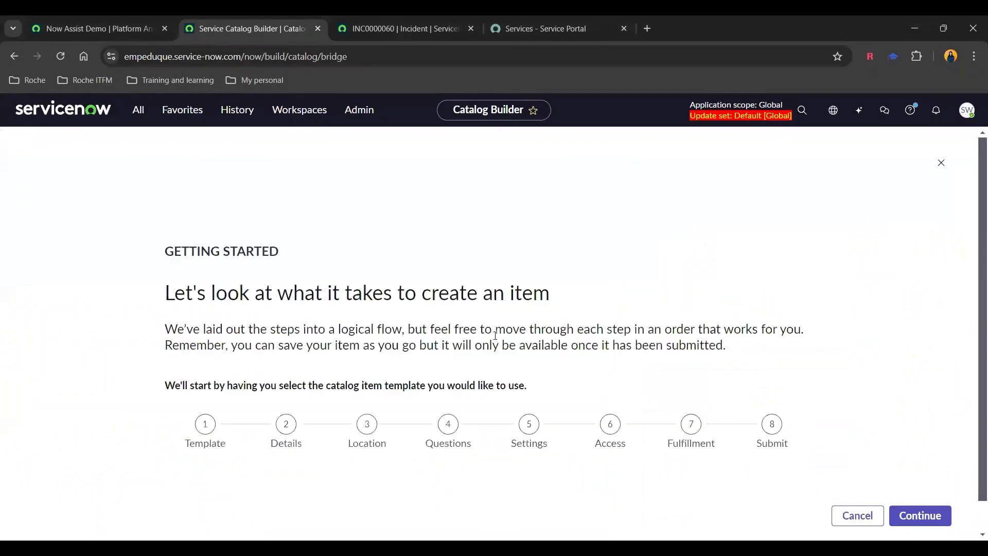
mouse_move(245, 490)
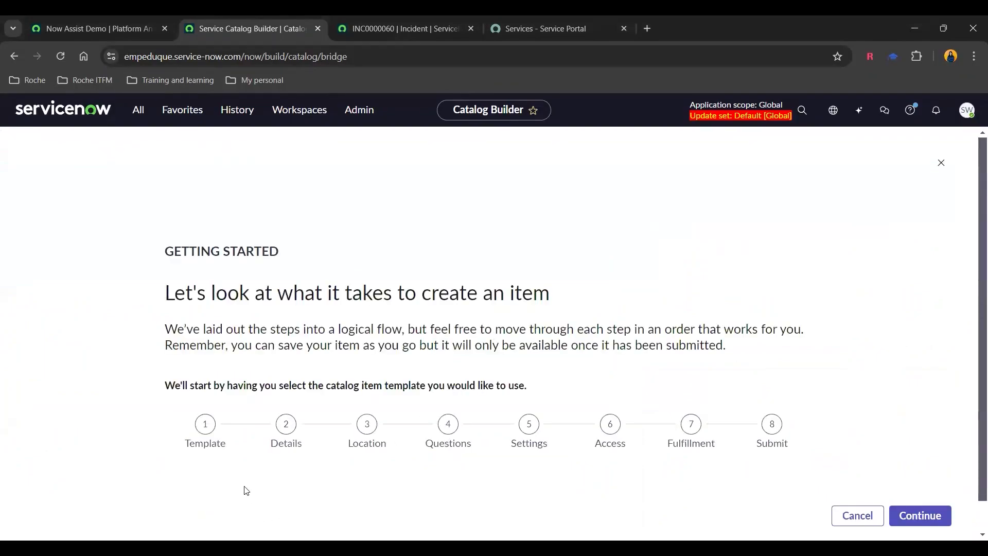
mouse_move(895, 504)
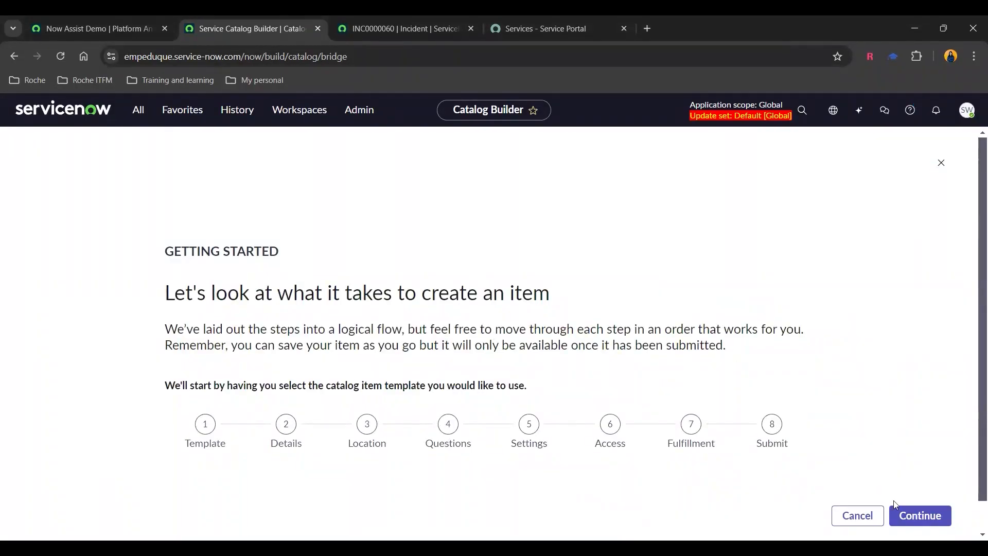
click(919, 515)
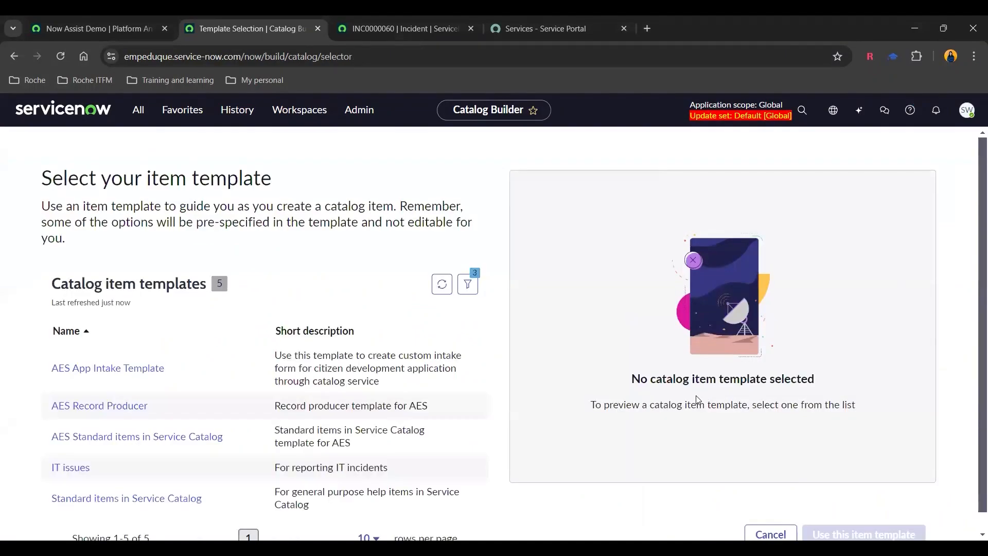
mouse_move(125, 498)
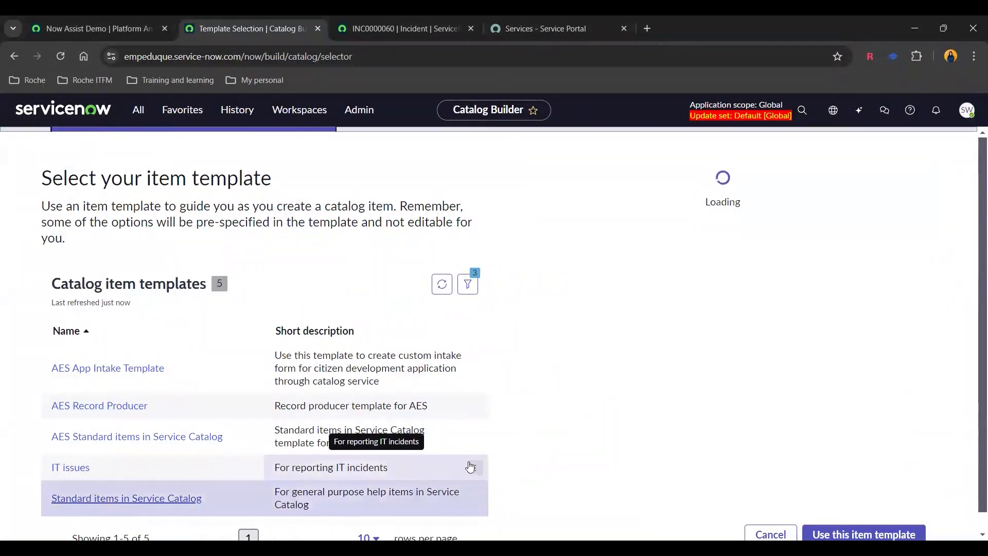
click(125, 497)
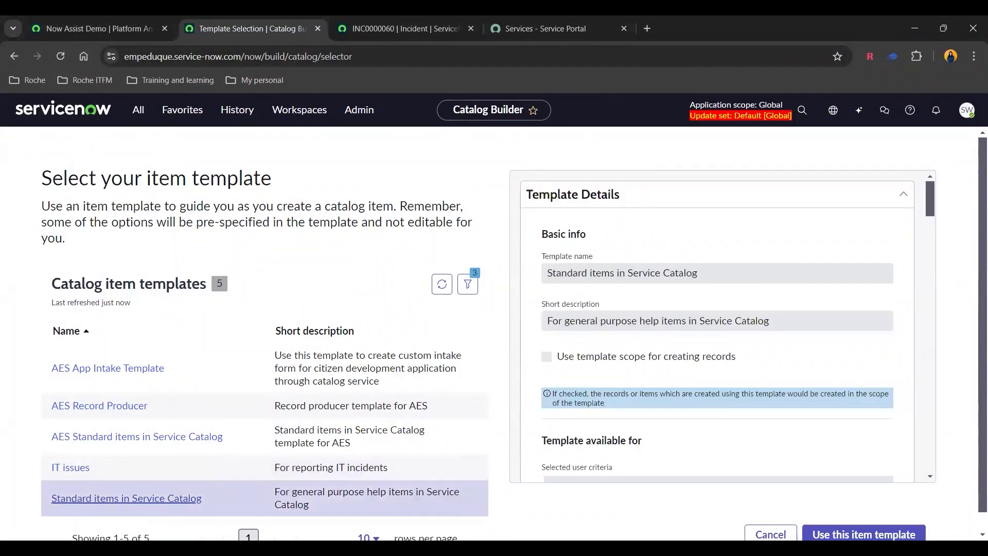
click(863, 534)
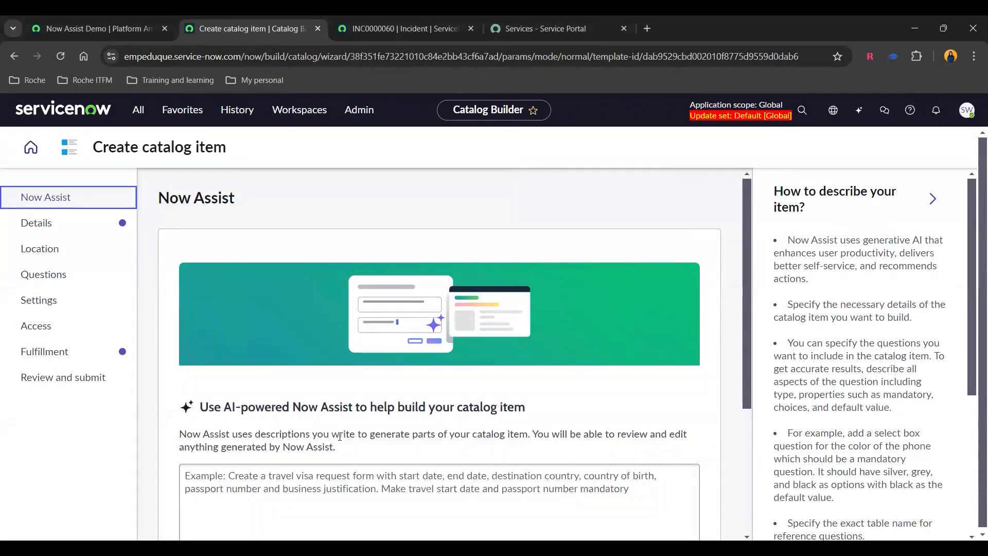
mouse_move(166, 367)
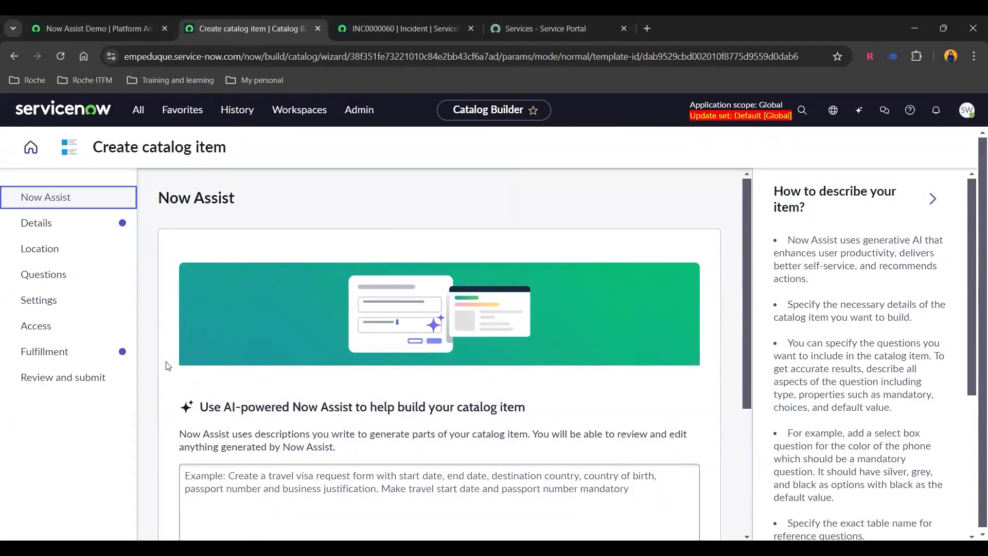
- Describe the travel visa request form and have Now Assist generate the catalog item
scroll(down, 3)
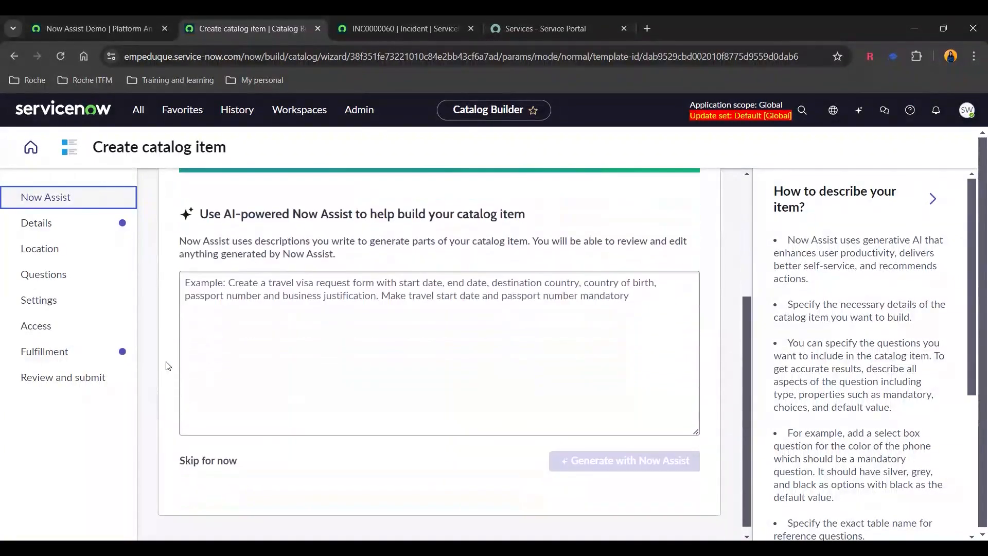
click(438, 353)
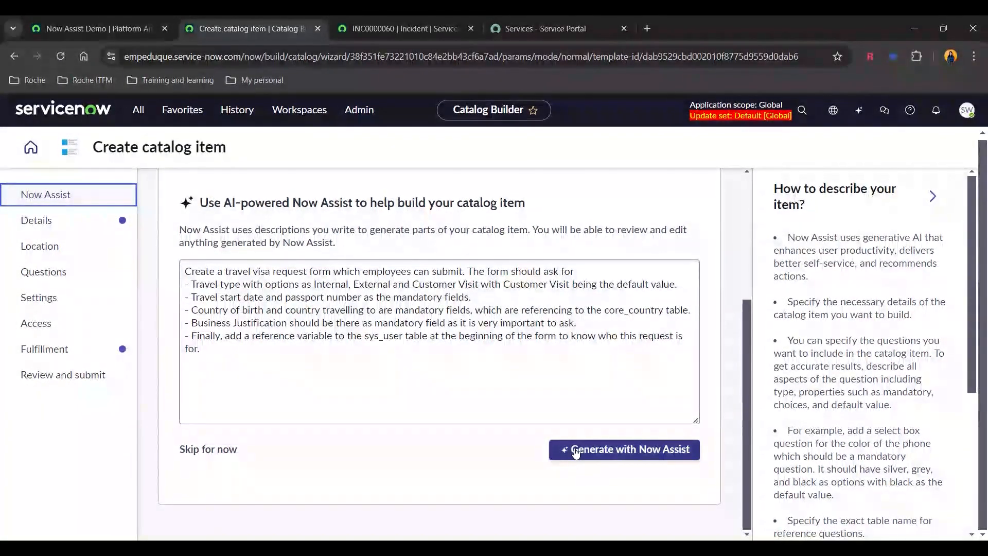
click(622, 449)
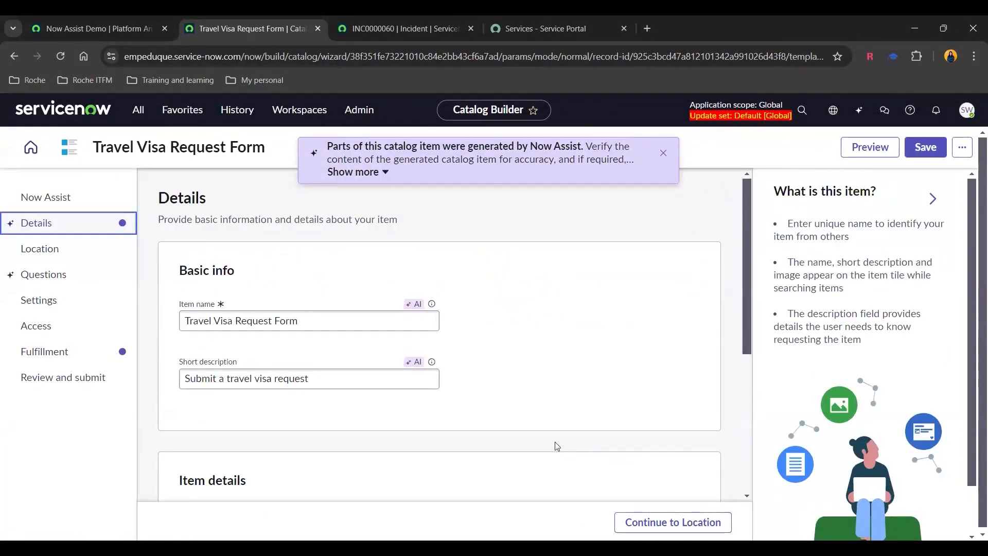
mouse_move(469, 303)
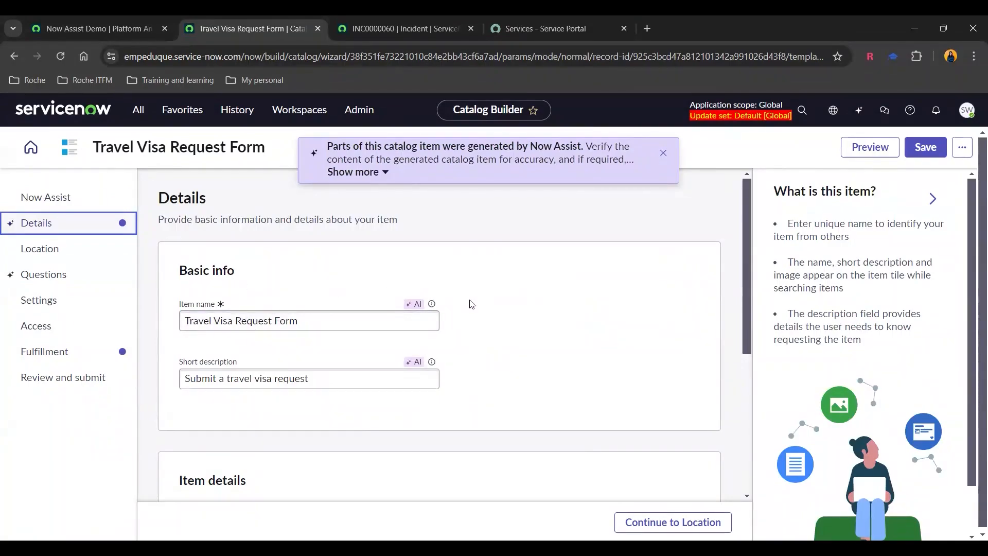
- Review the AI-generated Details, then continue through Location to the Questions step
scroll(down, 3)
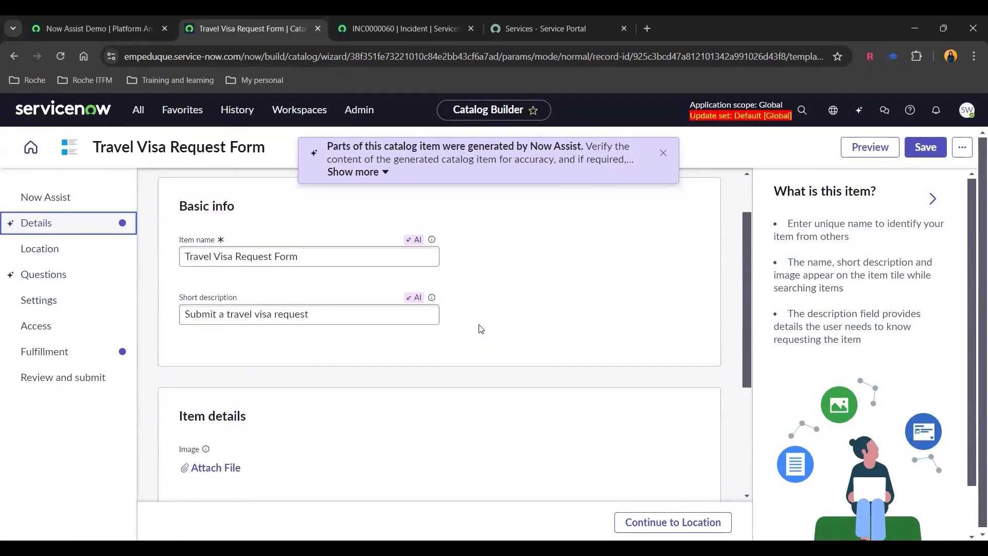
scroll(down, 3)
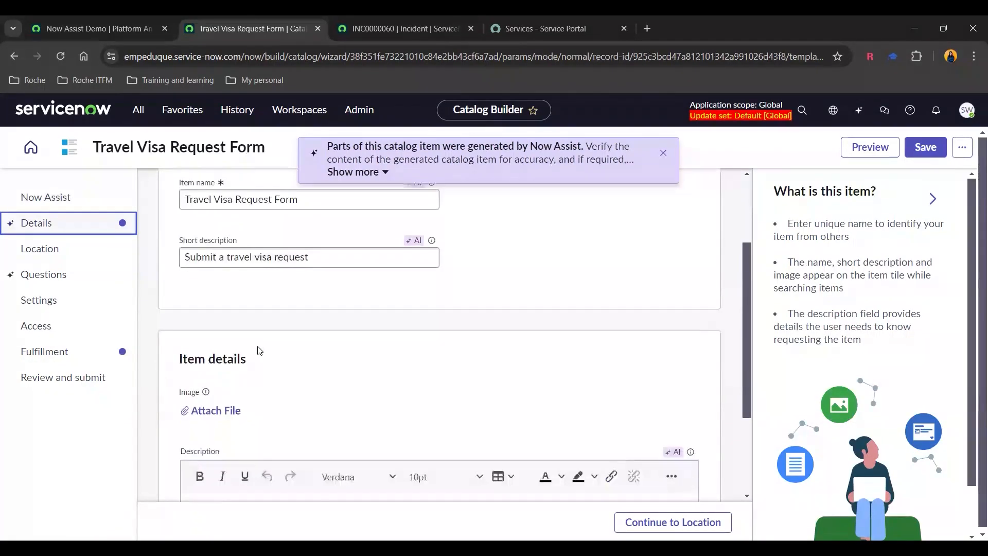
scroll(down, 3)
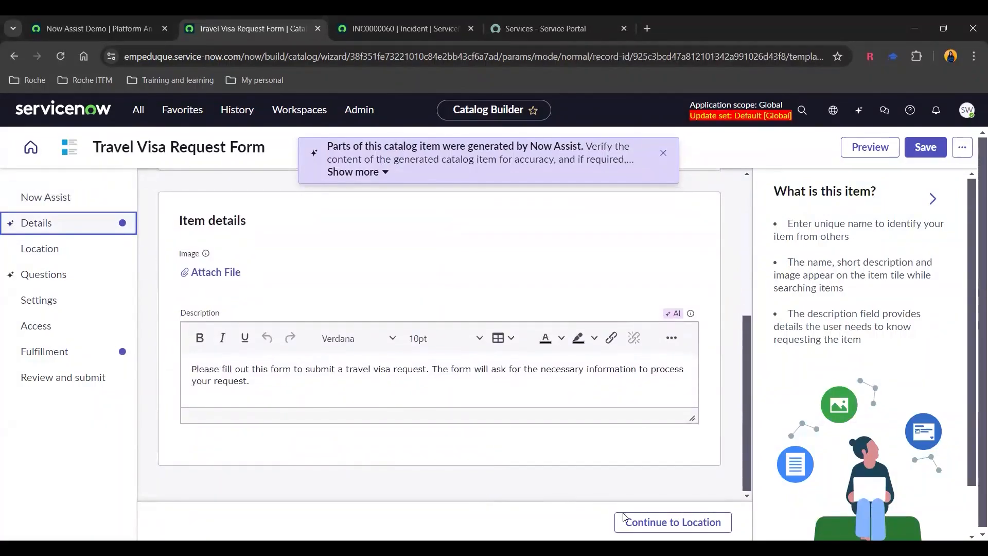
click(672, 522)
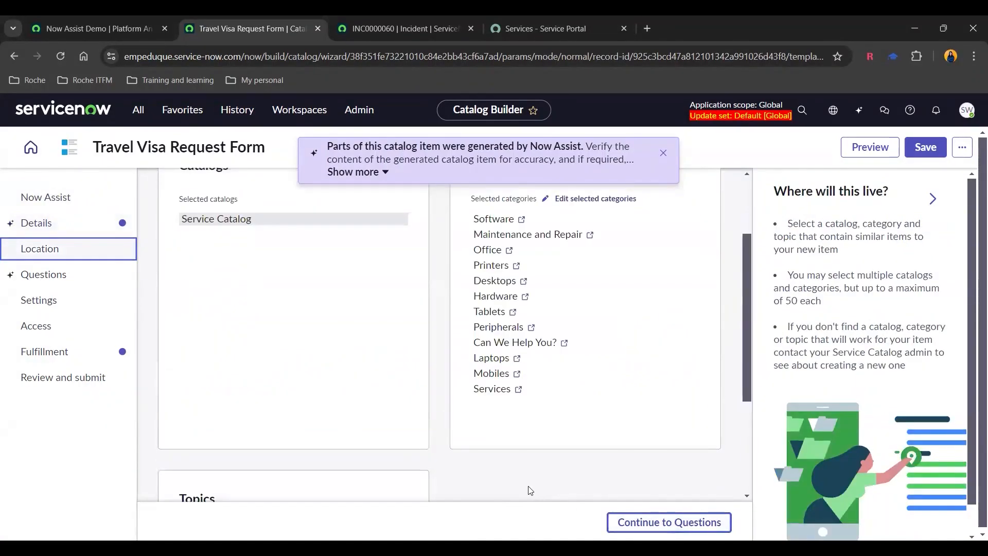
scroll(down, 3)
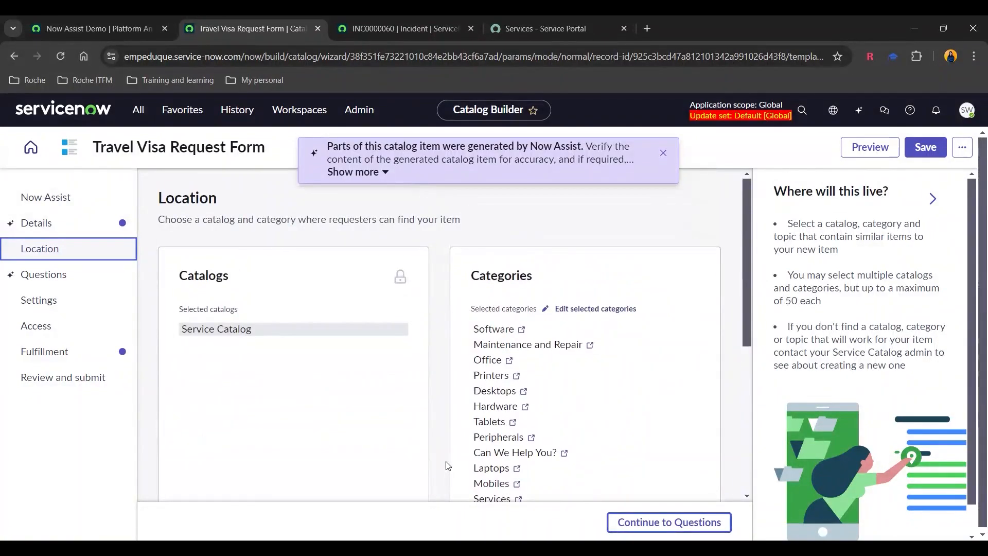
click(668, 522)
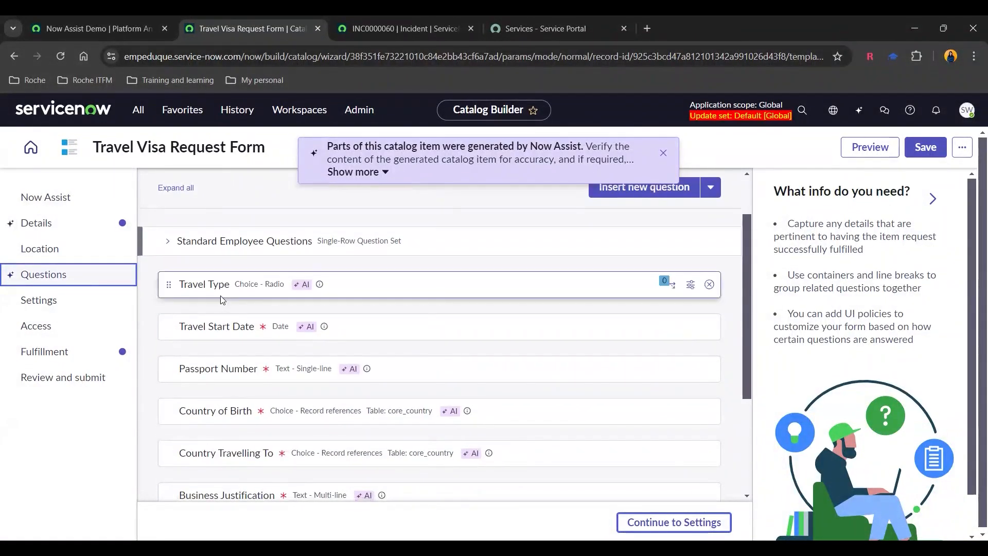
- Scroll through the generated questions and preview the Travel Visa Request Form
scroll(down, 3)
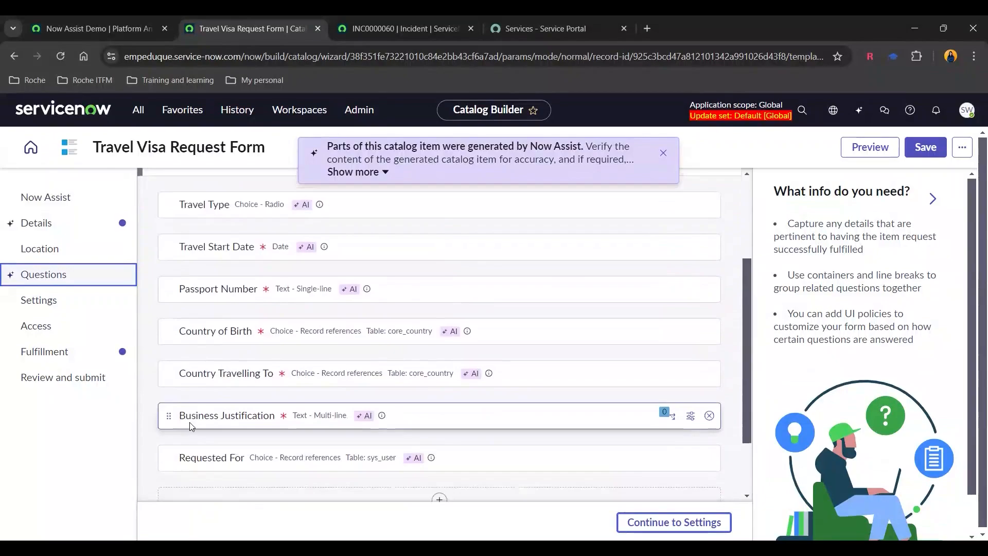
scroll(up, 3)
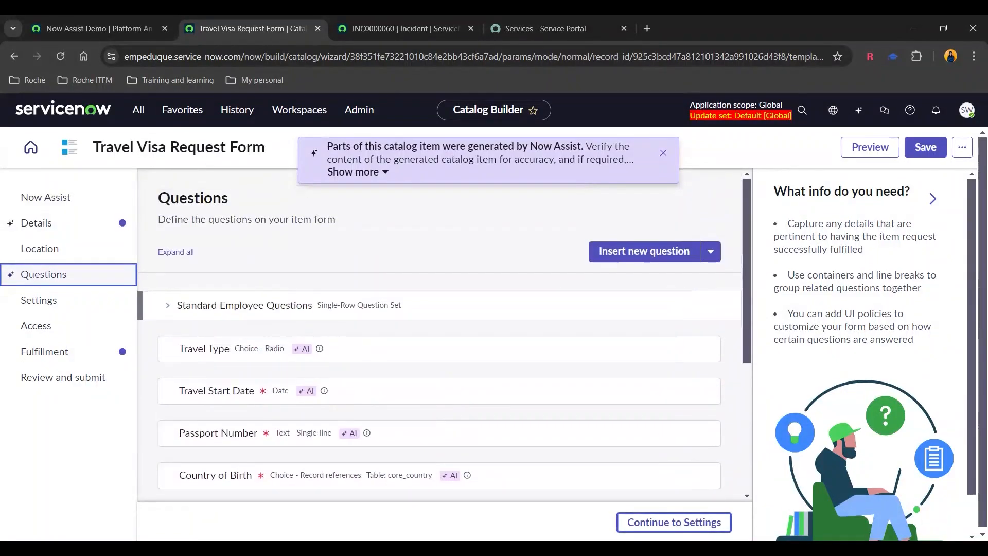
mouse_move(870, 147)
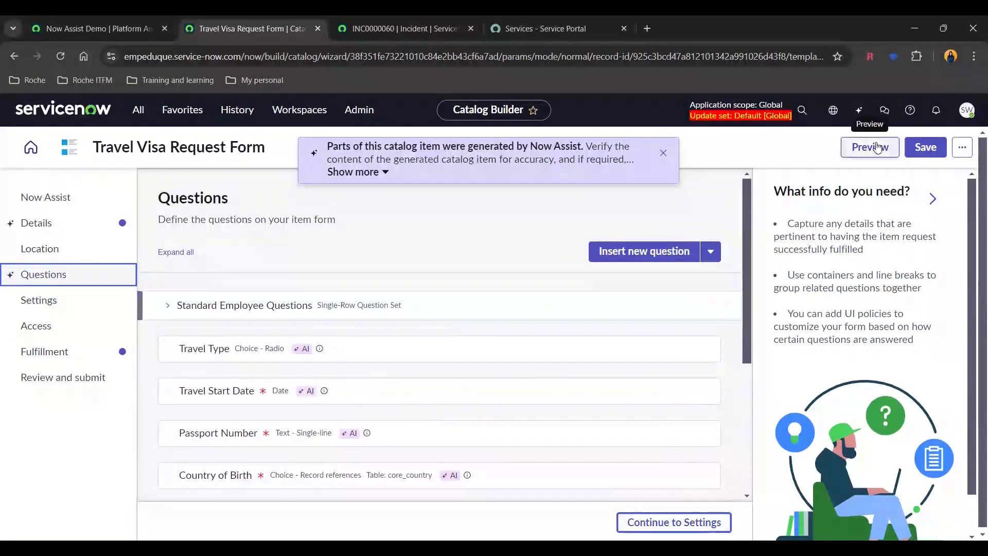
click(869, 147)
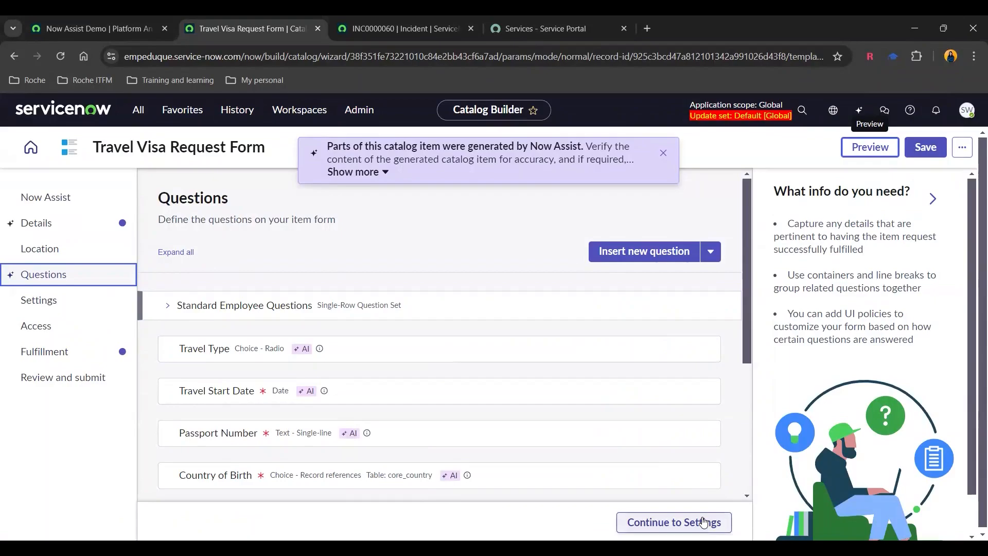
- On Settings make attachments mandatory, then continue through Access to Fulfillment
click(673, 522)
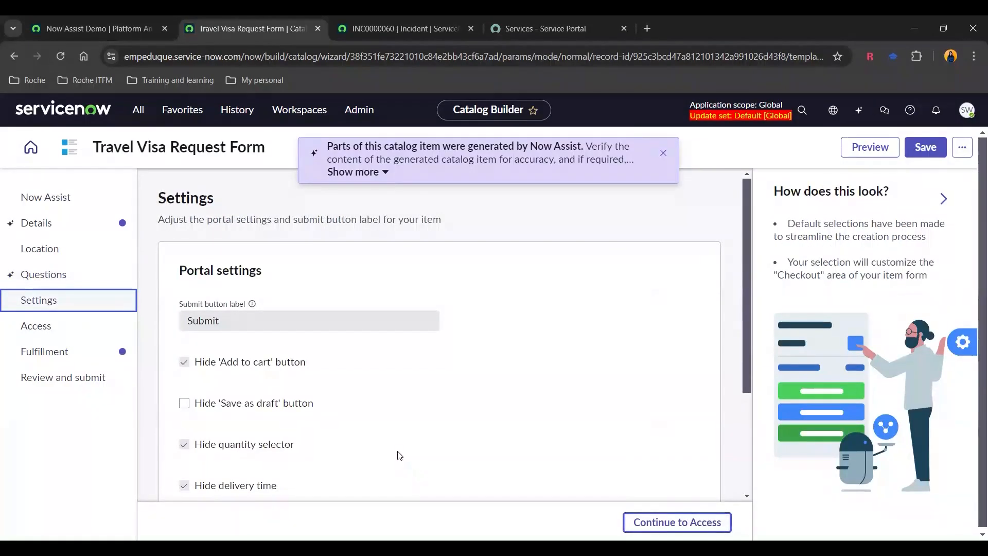
scroll(down, 3)
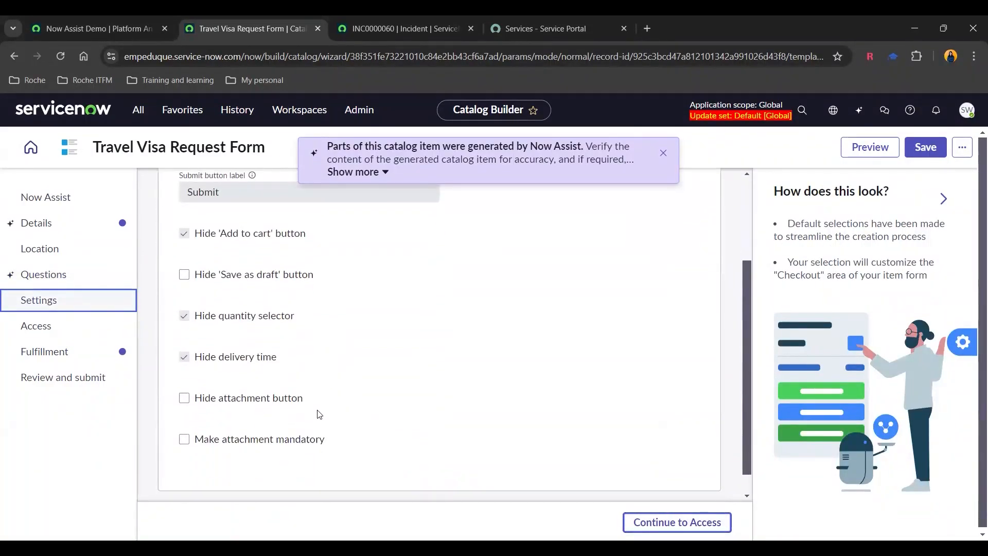
mouse_move(204, 422)
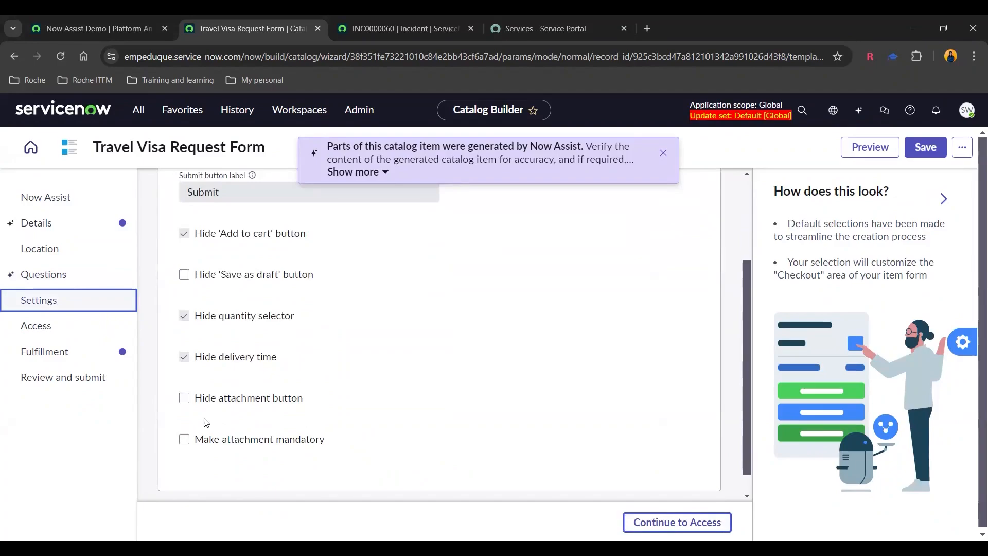
click(185, 397)
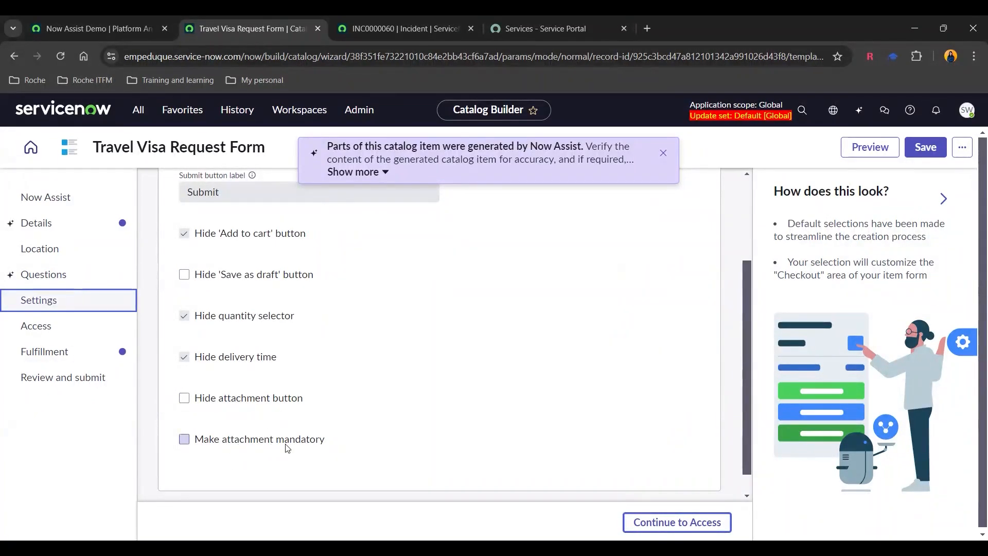
click(184, 439)
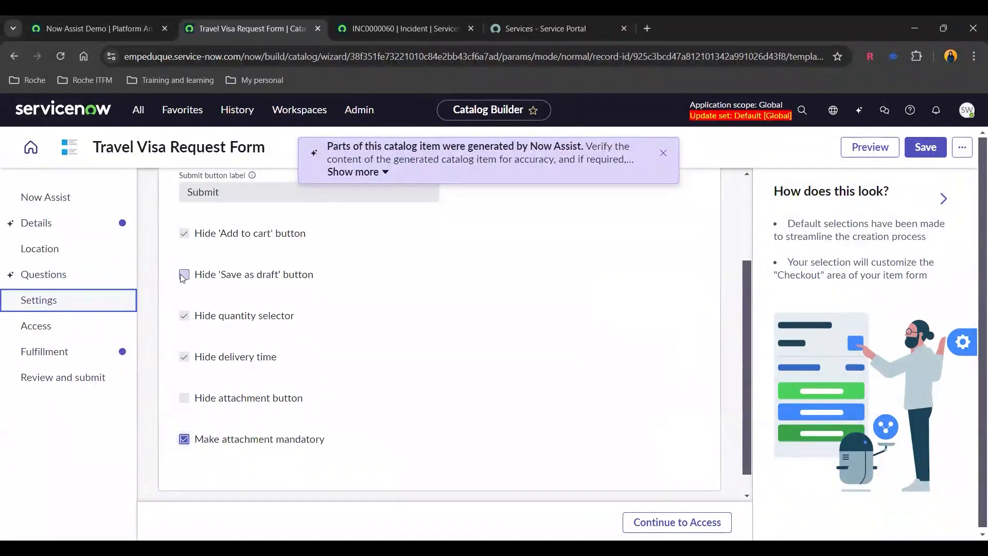
click(184, 273)
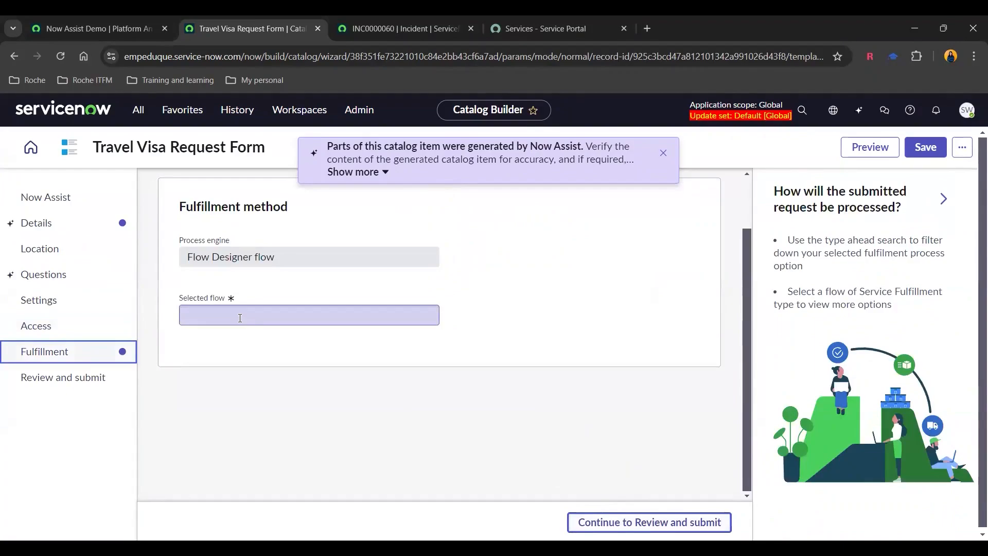
- Set 'Service Catalog item request' as the fulfillment flow and continue to Review and submit
click(309, 315)
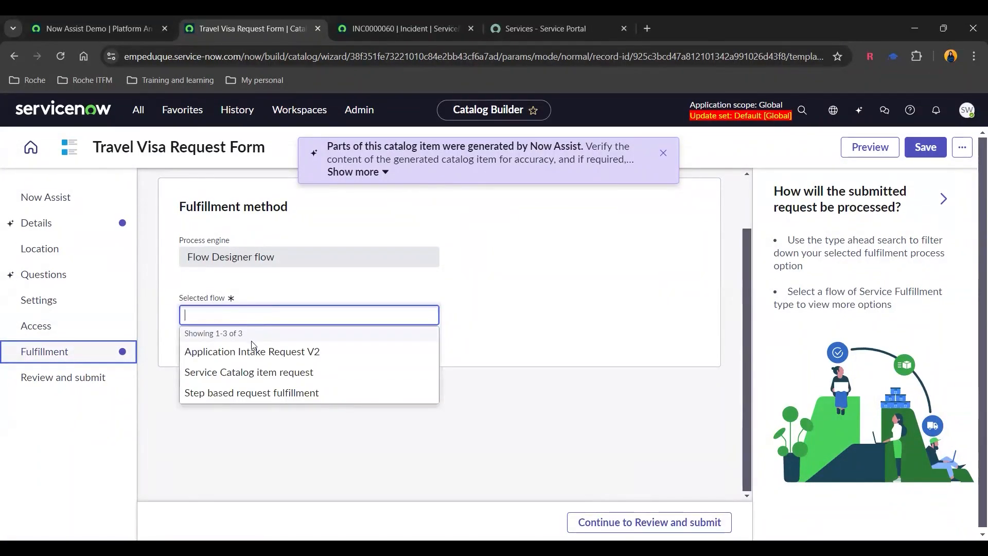
click(248, 372)
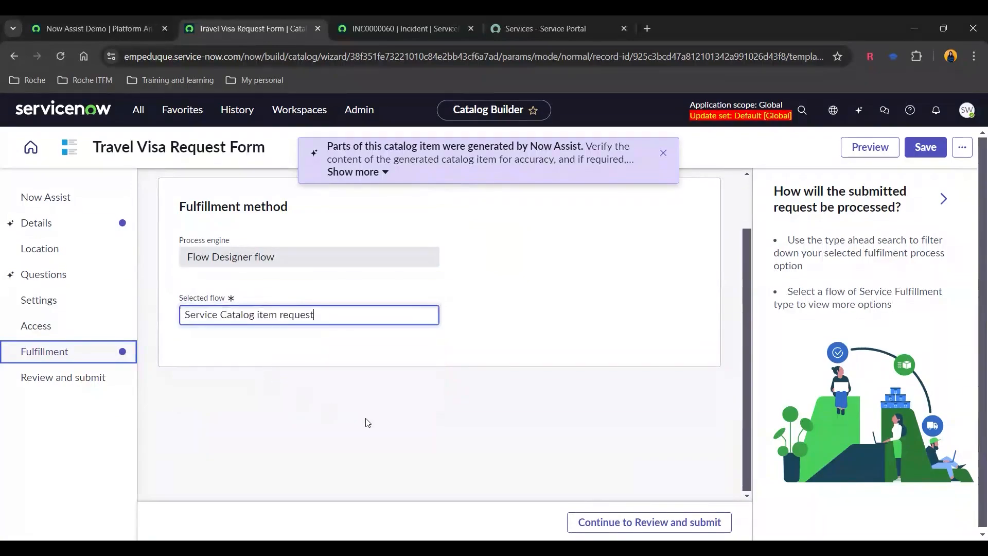
click(649, 522)
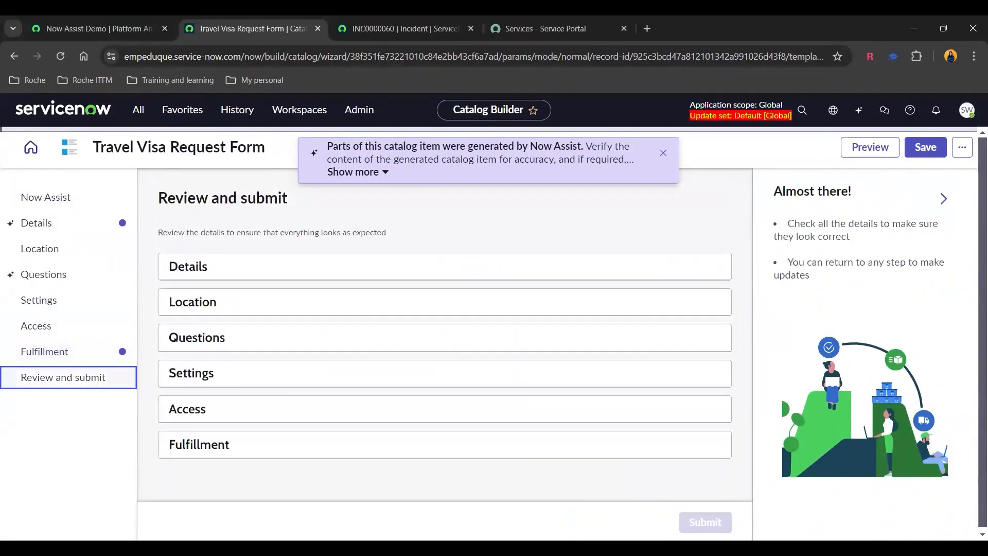
- Expand the Details section to review the item, then submit the Travel Visa Request Form
click(188, 265)
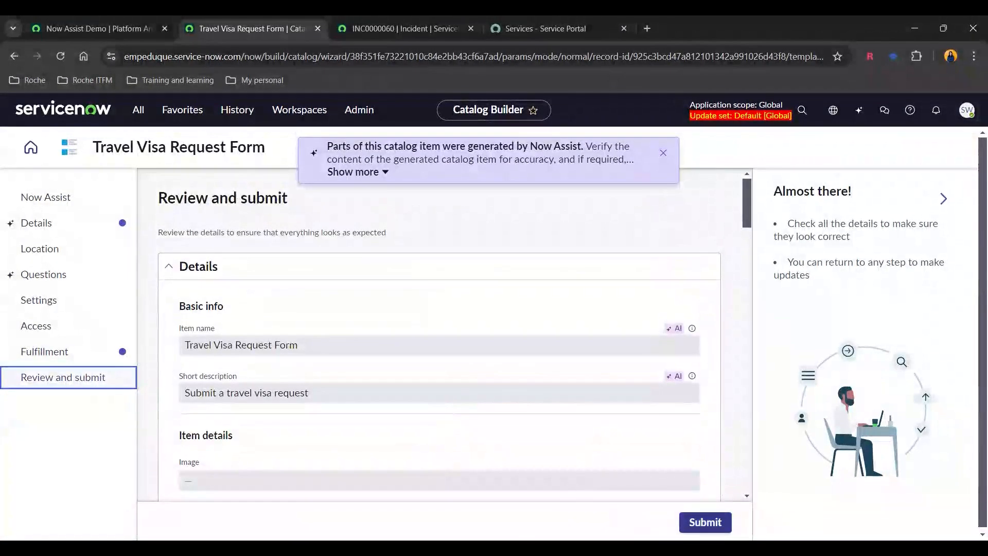
click(704, 522)
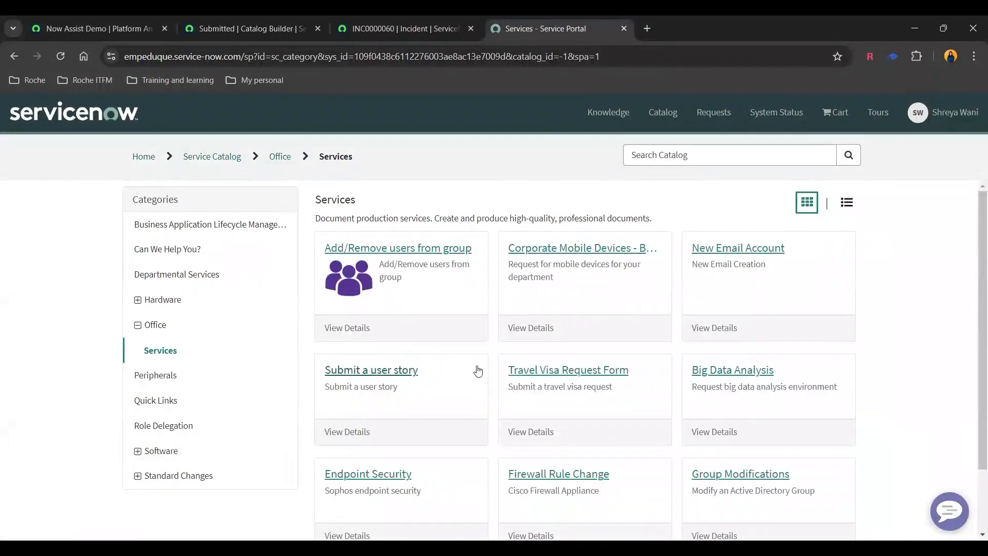
mouse_move(569, 380)
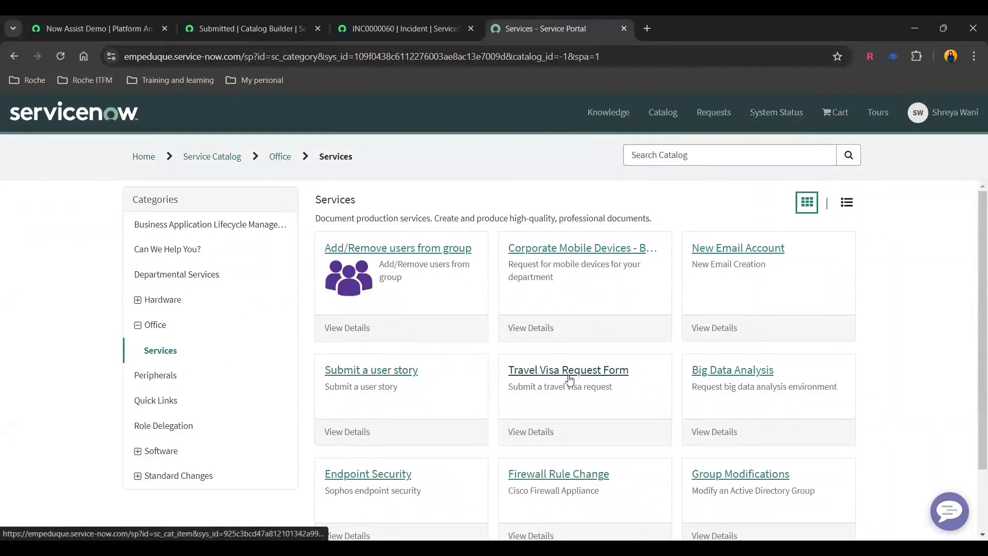
- View the live Travel Visa Request Form in the Service Portal, then return to the Now Assist Demo dashboard
click(567, 370)
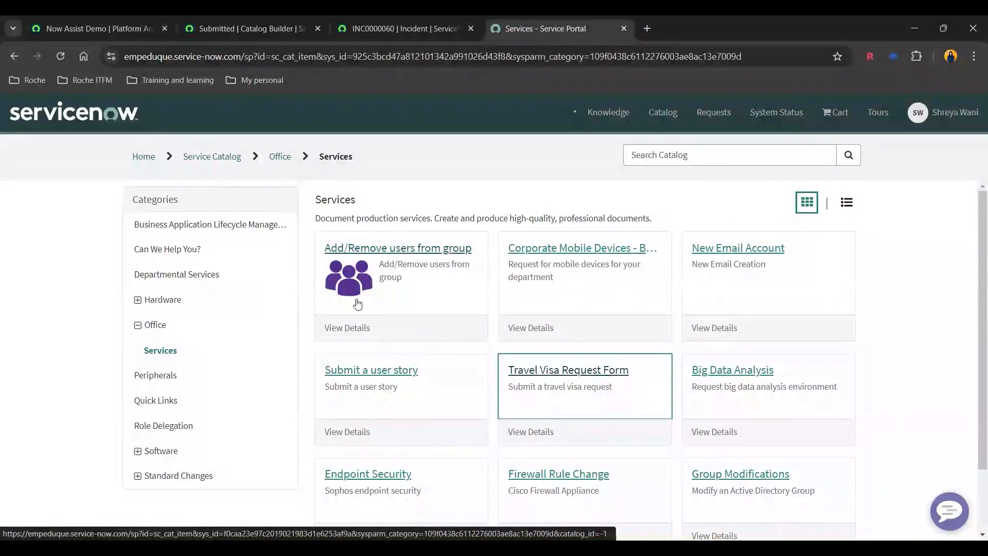
click(568, 370)
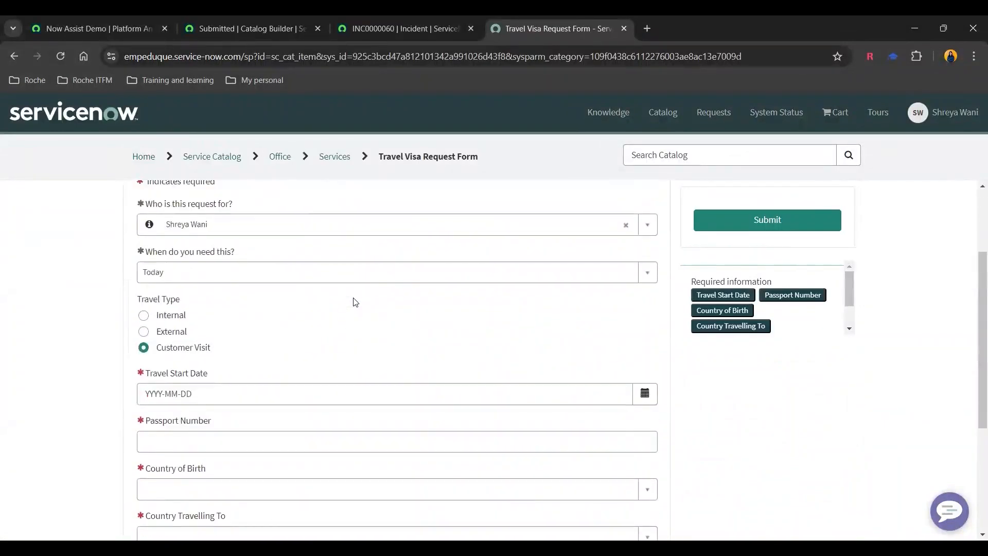
scroll(up, 3)
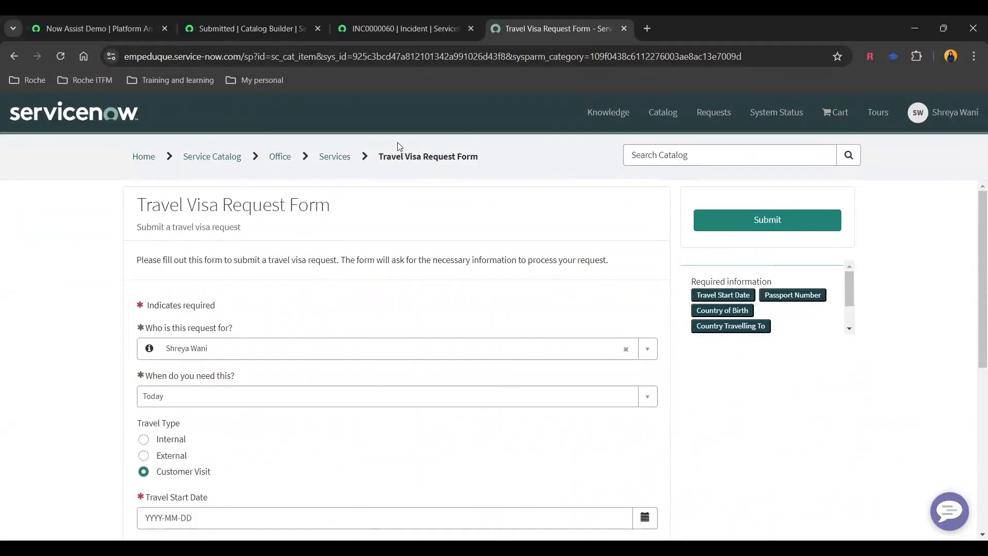
click(95, 29)
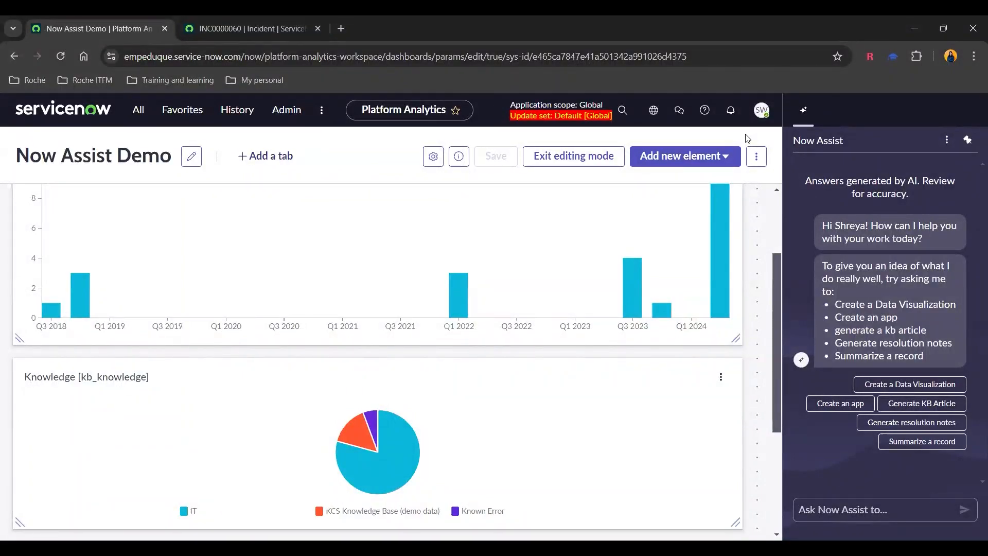
mouse_move(826, 175)
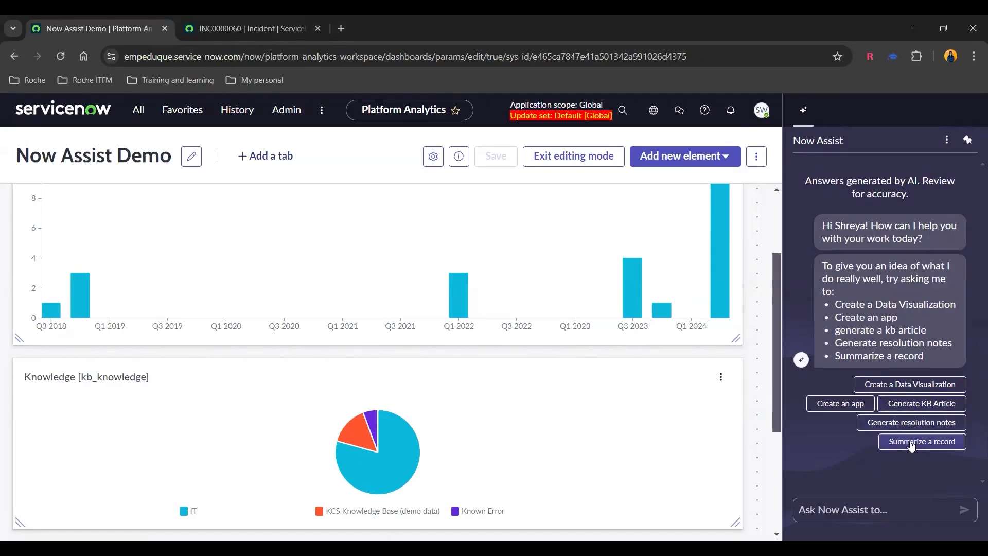
- Have Now Assist summarize record INC0000060 via 'Summarize a record' and read the email-server issue summary
click(920, 441)
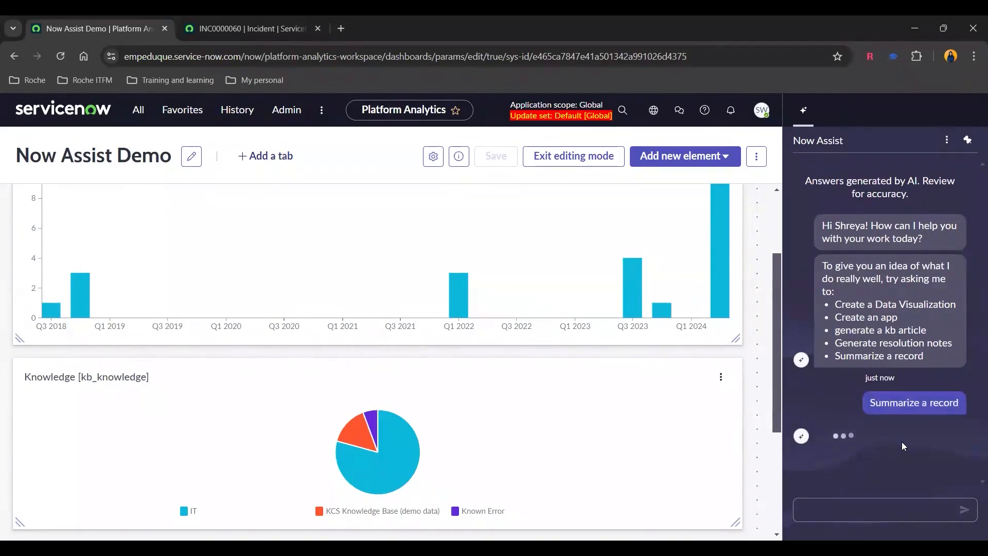
click(913, 402)
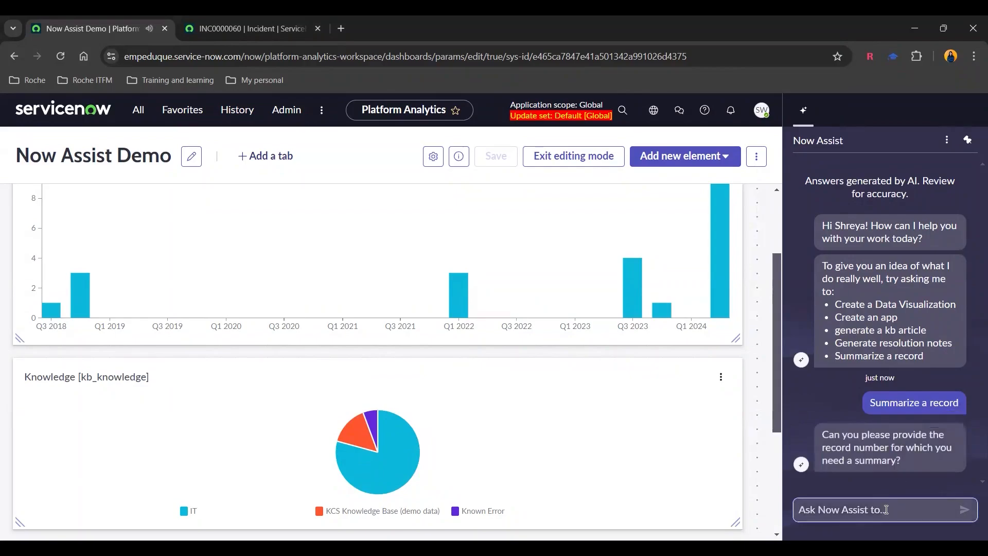
text(INC0000060)
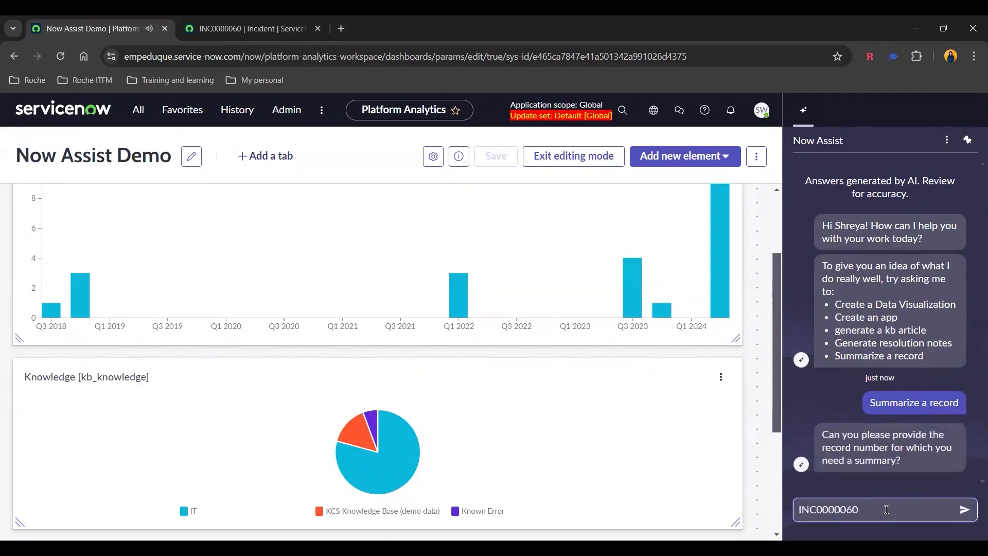
click(969, 509)
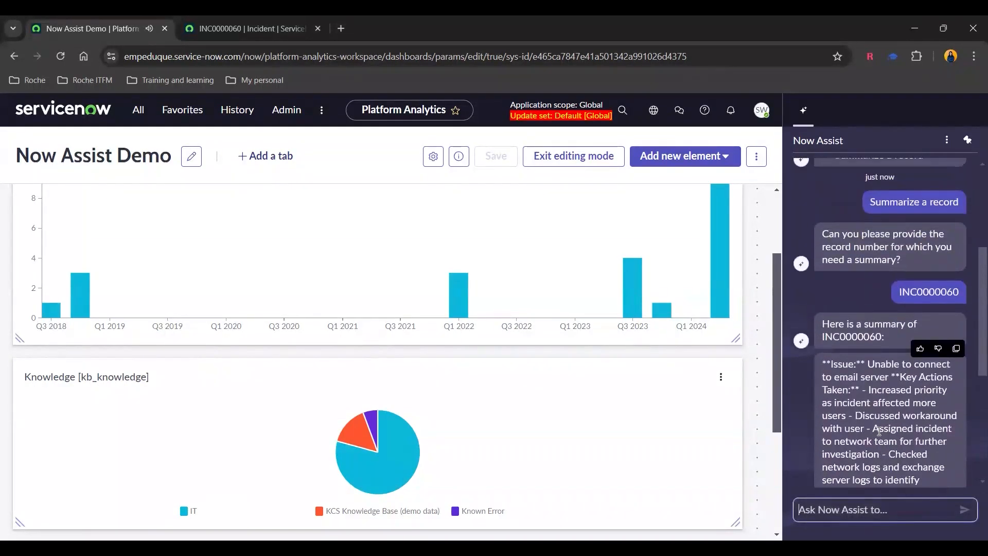
mouse_move(820, 418)
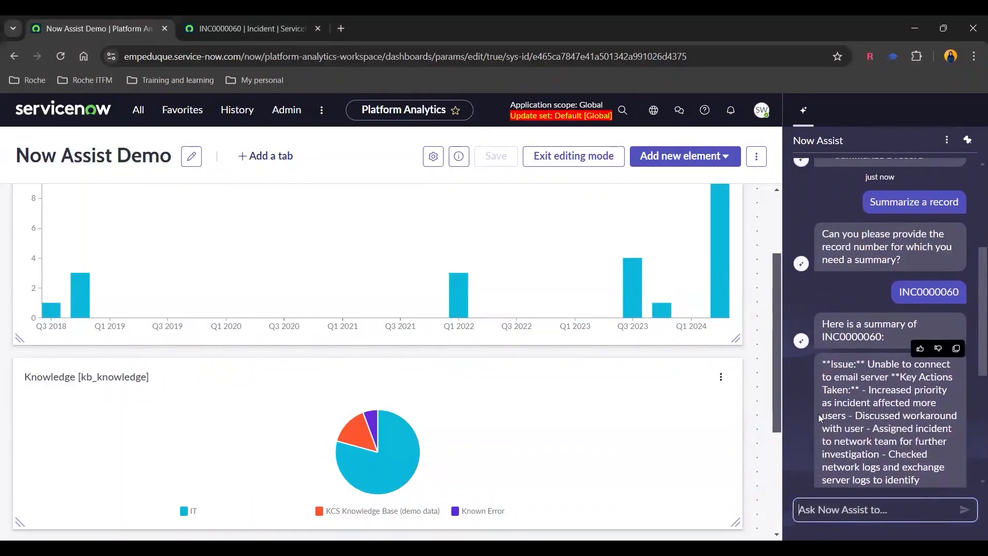
scroll(down, 3)
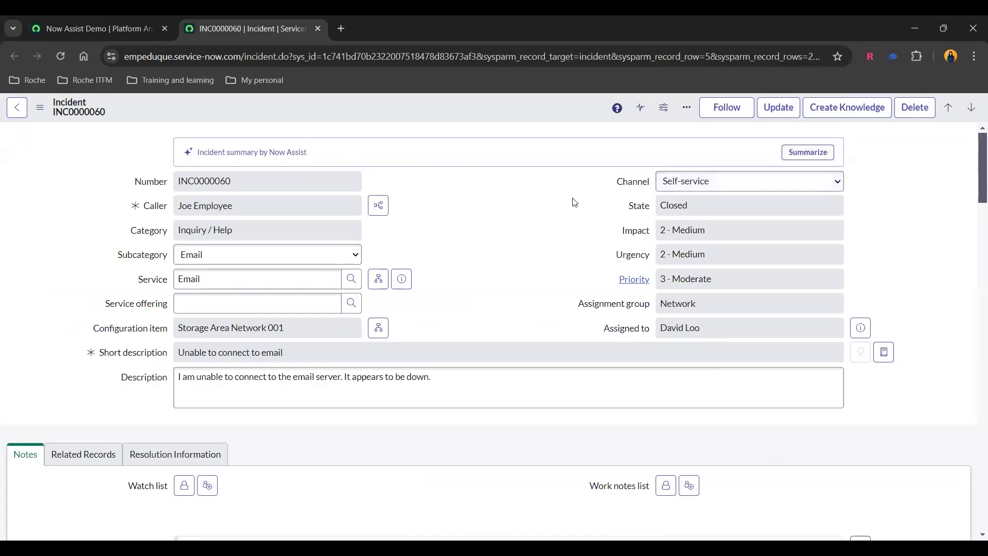
mouse_move(807, 152)
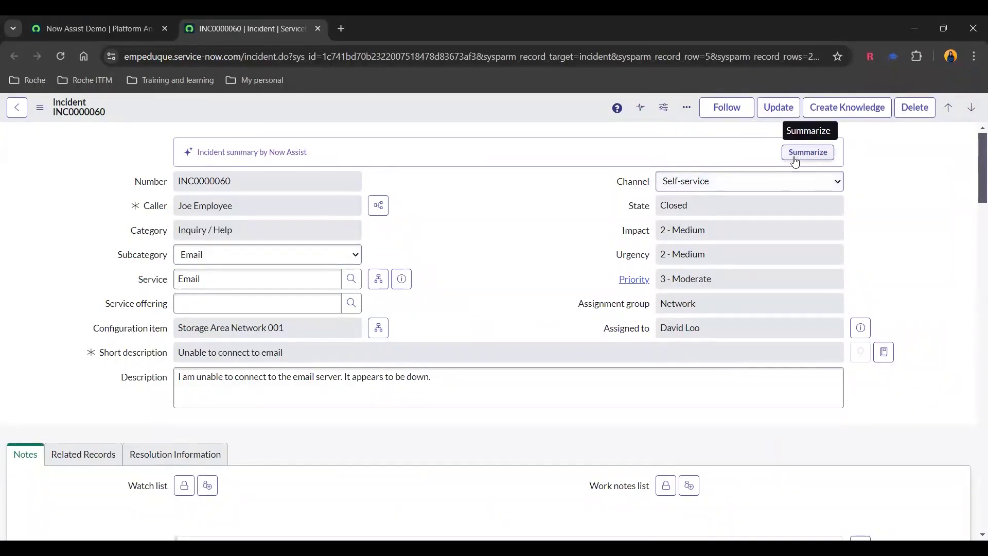
- Generate the Now Assist summary on the INC0000060 form and scroll through its activity
click(807, 152)
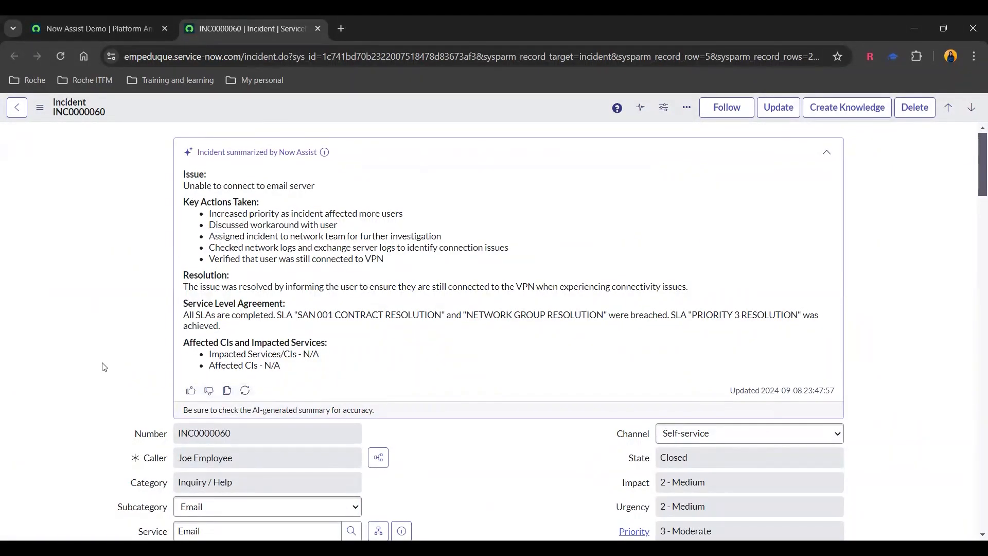
scroll(down, 3)
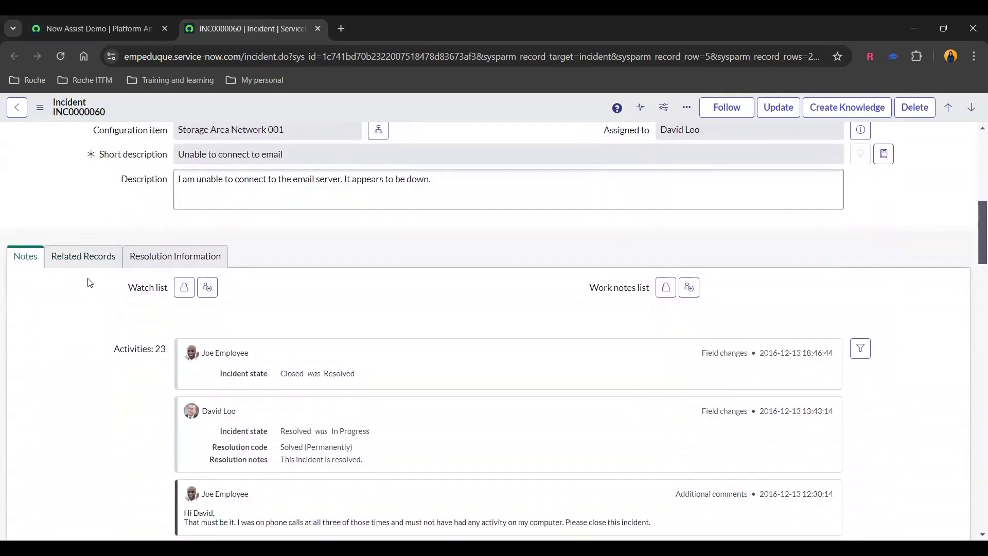
scroll(down, 3)
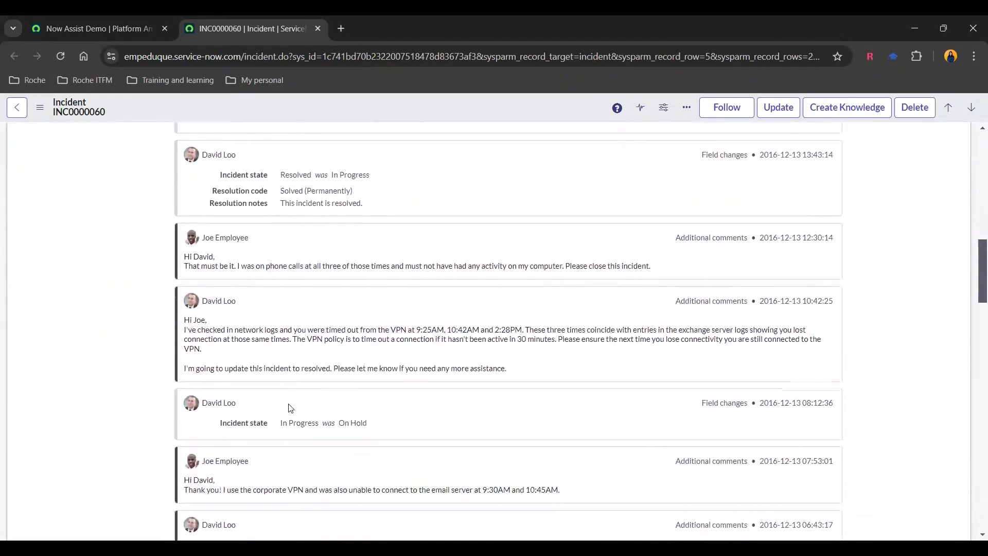
scroll(down, 3)
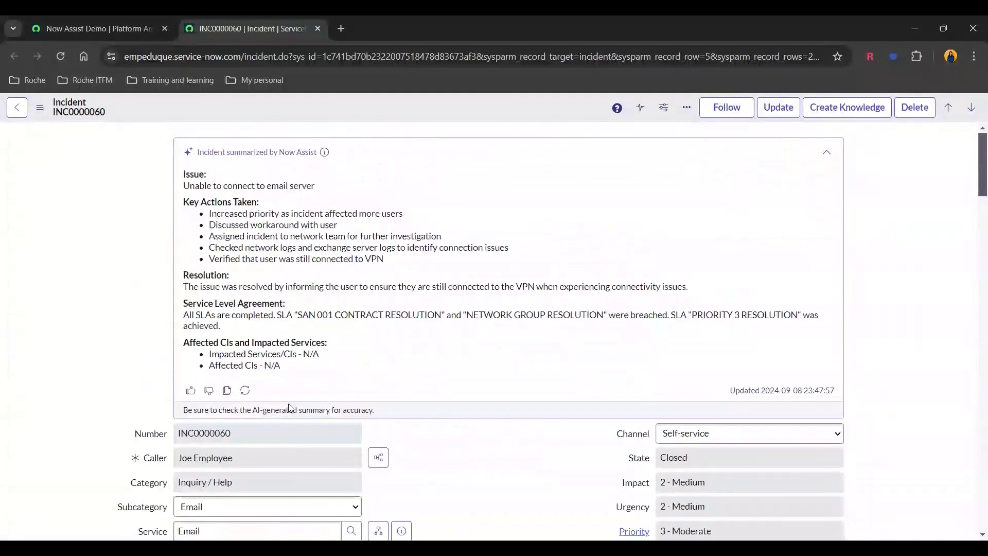
mouse_move(134, 387)
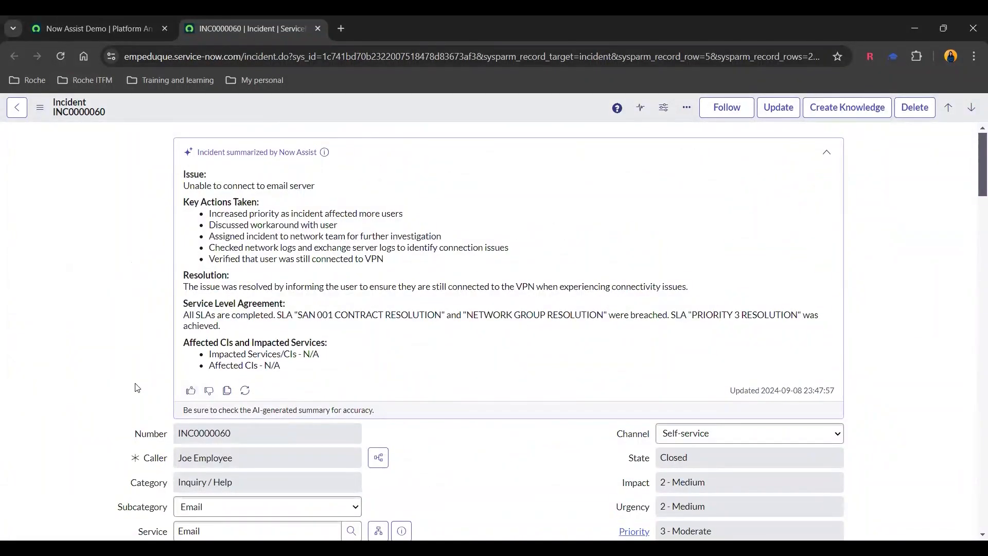